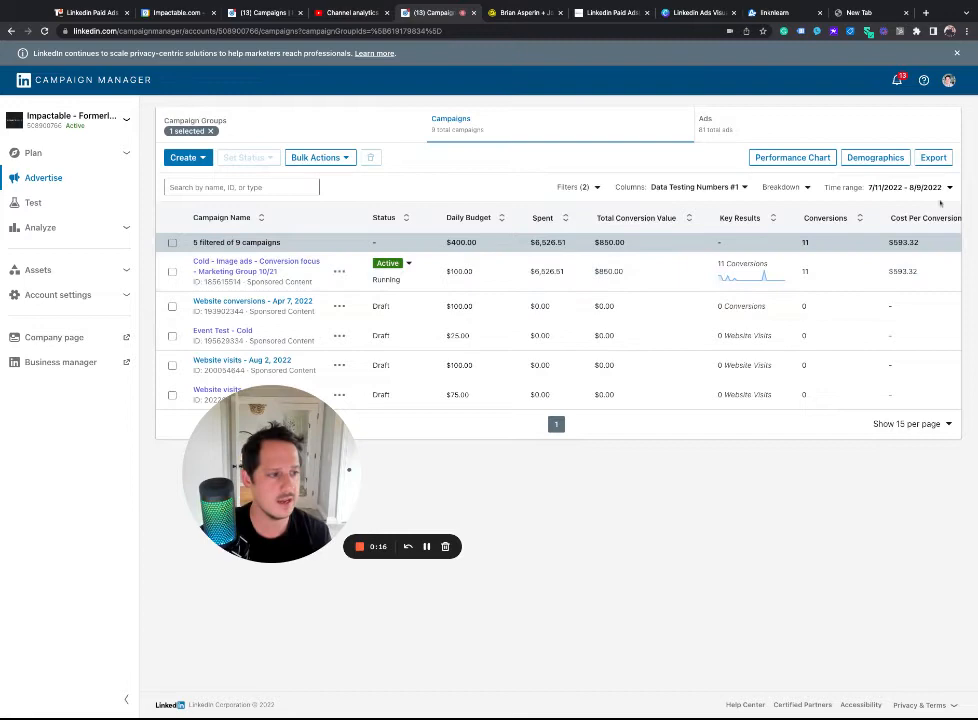
# - Set an earlier start date in the Time range picker for the retargeting campaign
pyautogui.click(904, 188)
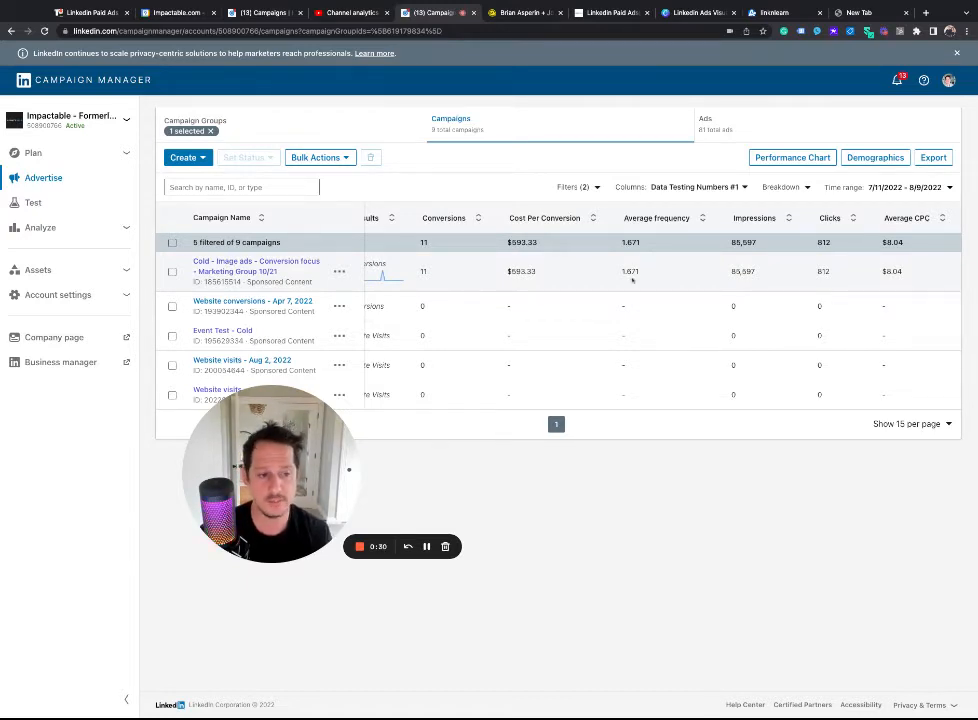
pyautogui.click(904, 188)
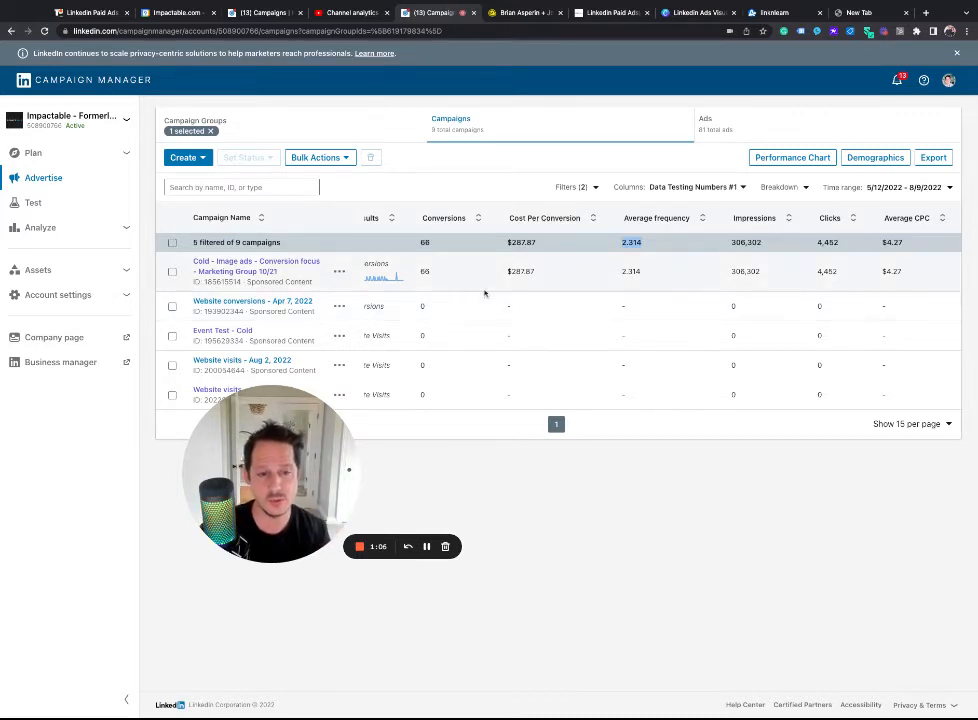
pyautogui.moveTo(644, 276)
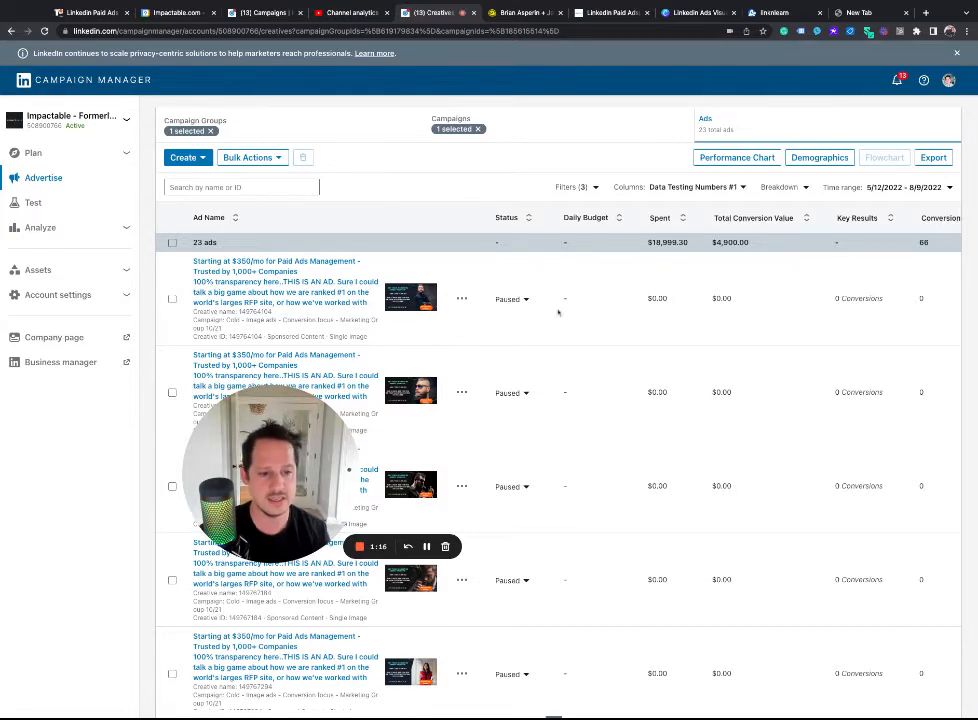
pyautogui.moveTo(688, 224)
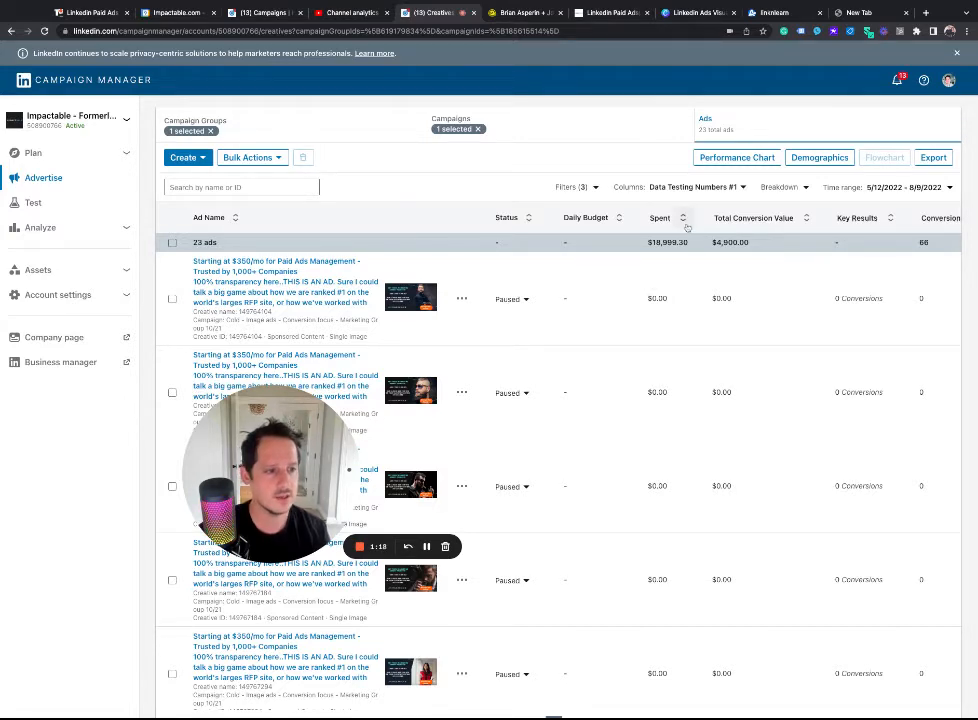
# - Sort the campaign's 23 ads by Spent and push the report's start date further back
pyautogui.click(684, 218)
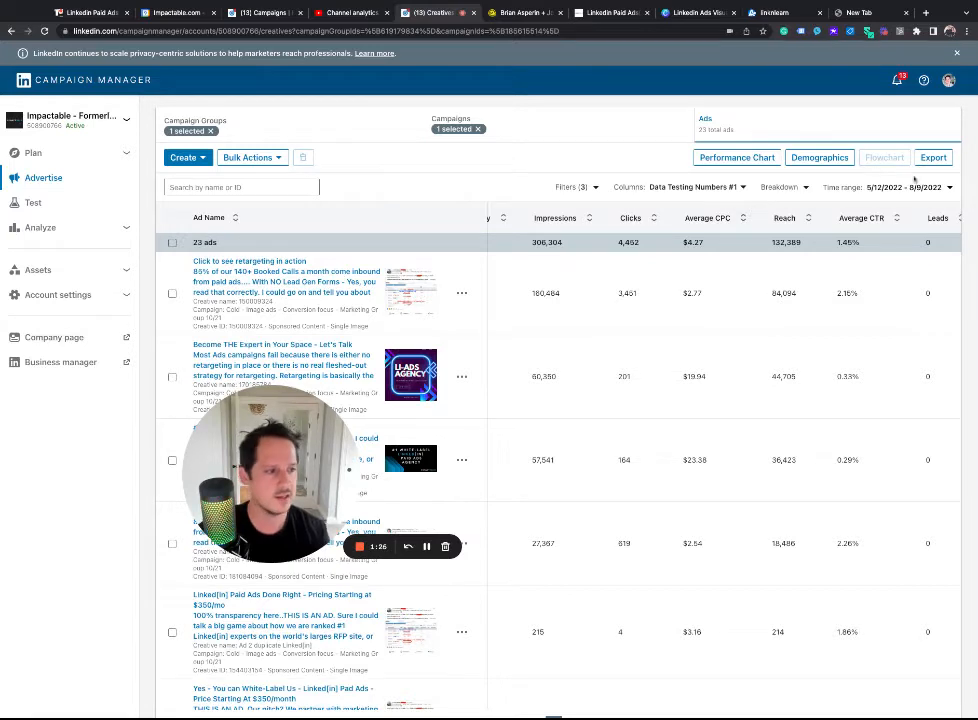
pyautogui.click(904, 188)
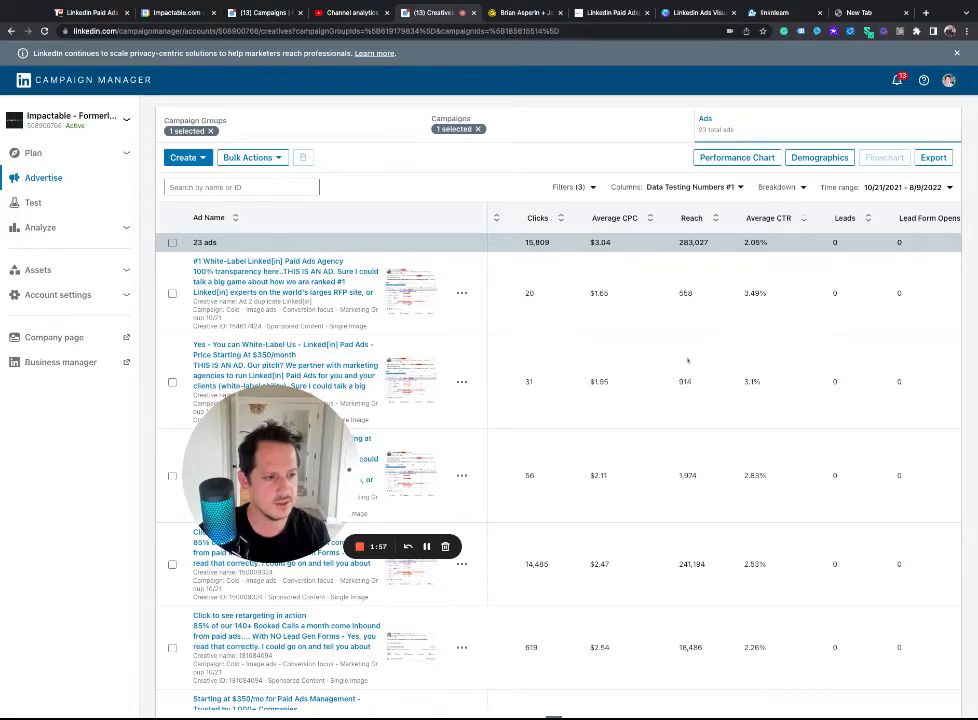
pyautogui.scroll(-3)
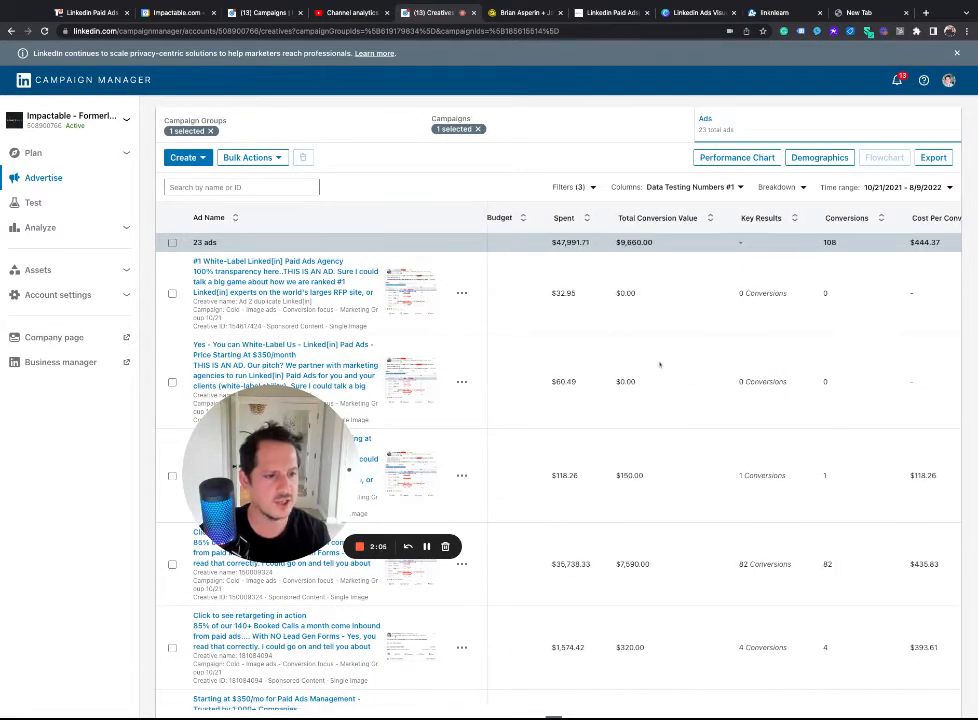
pyautogui.moveTo(556, 548)
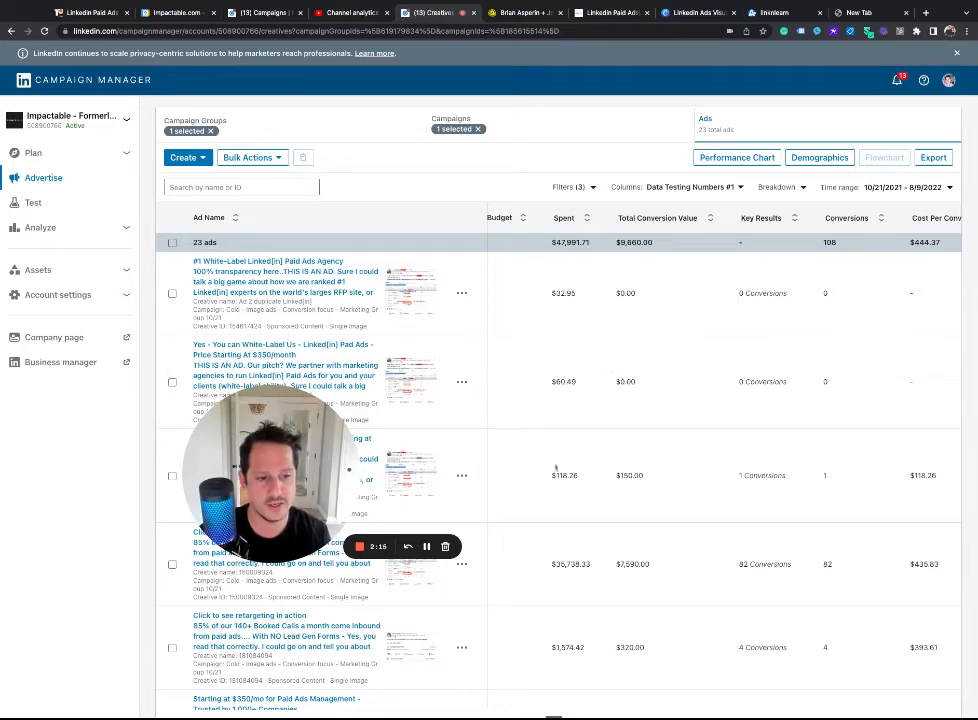
pyautogui.scroll(-3)
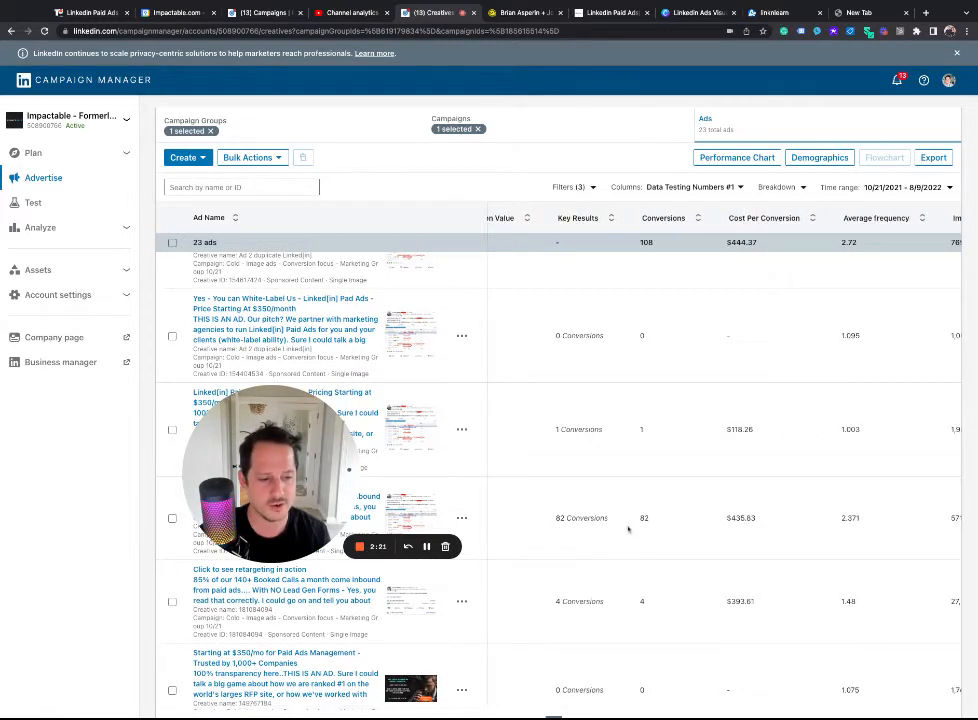
pyautogui.hscroll(3)
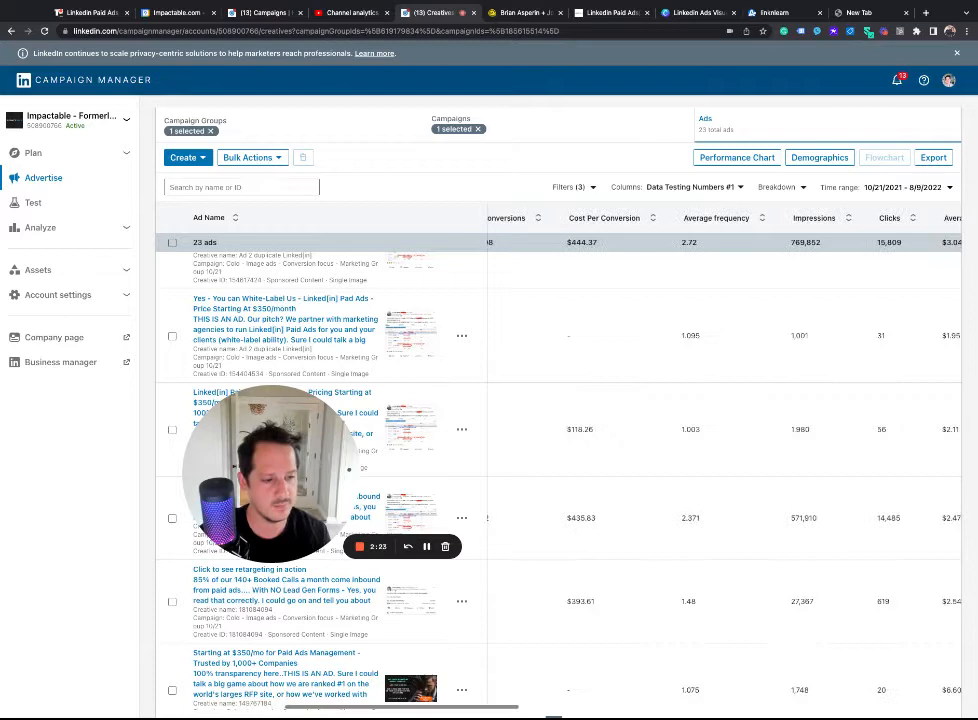
pyautogui.hscroll(3)
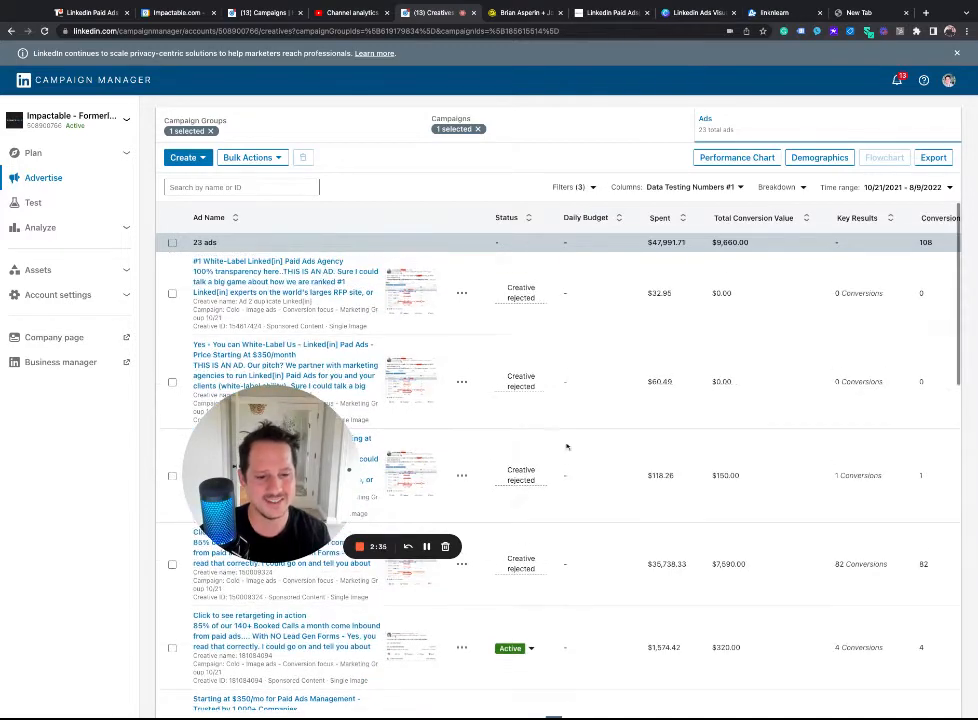
pyautogui.scroll(-3)
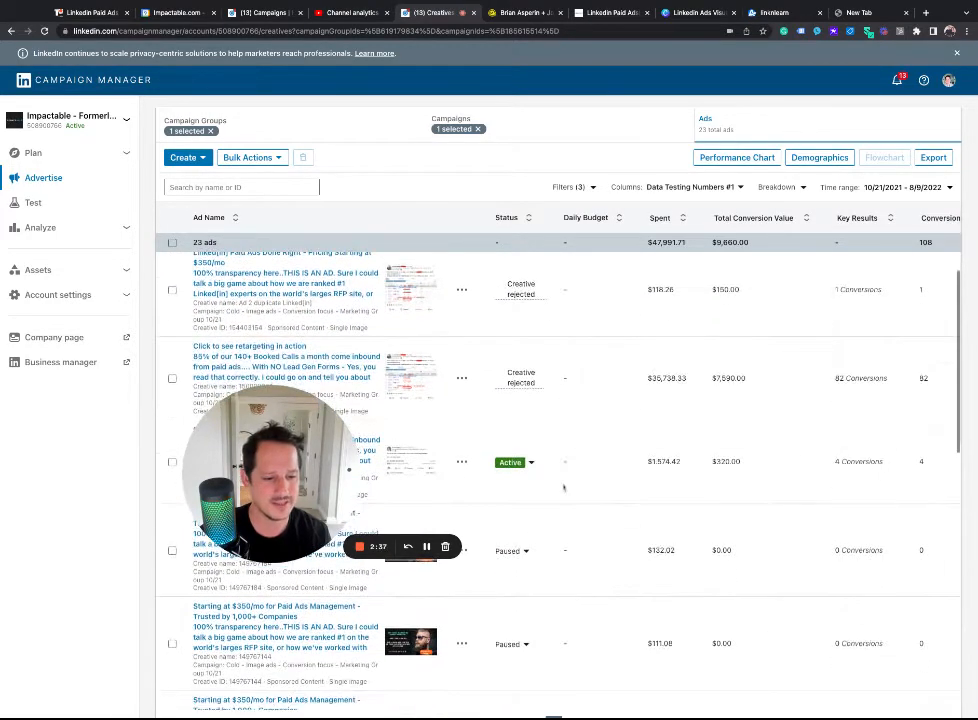
pyautogui.moveTo(538, 468)
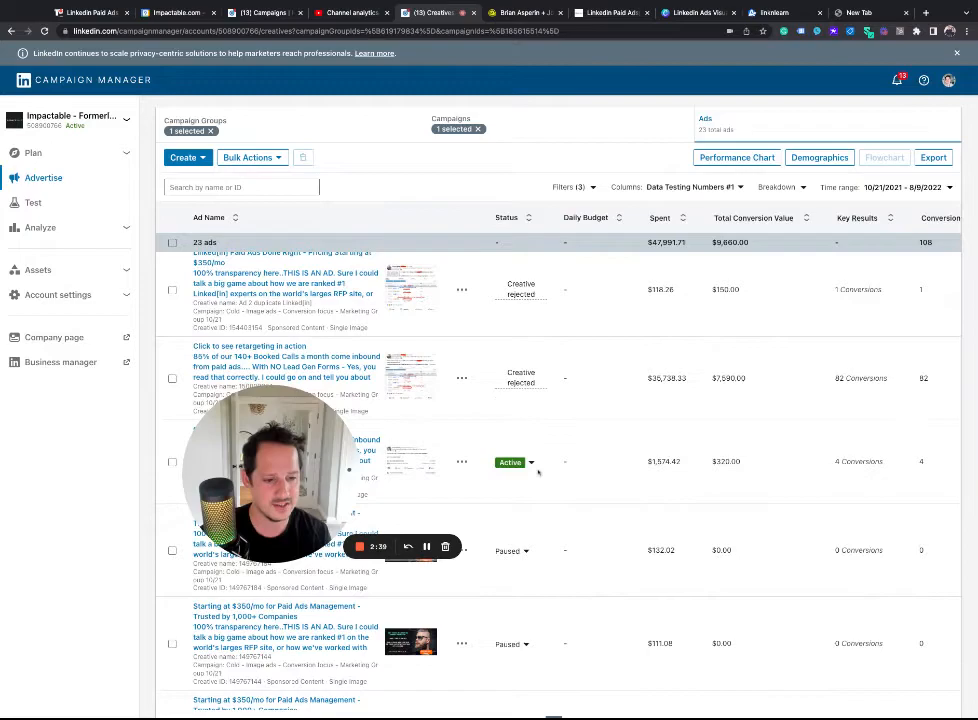
pyautogui.scroll(-3)
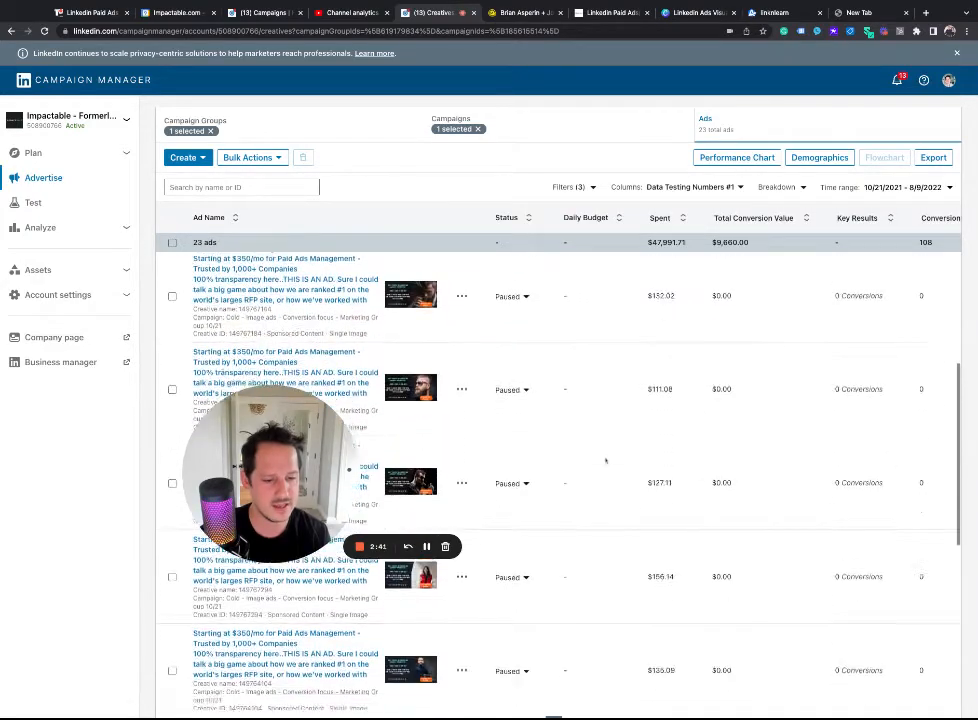
pyautogui.scroll(-3)
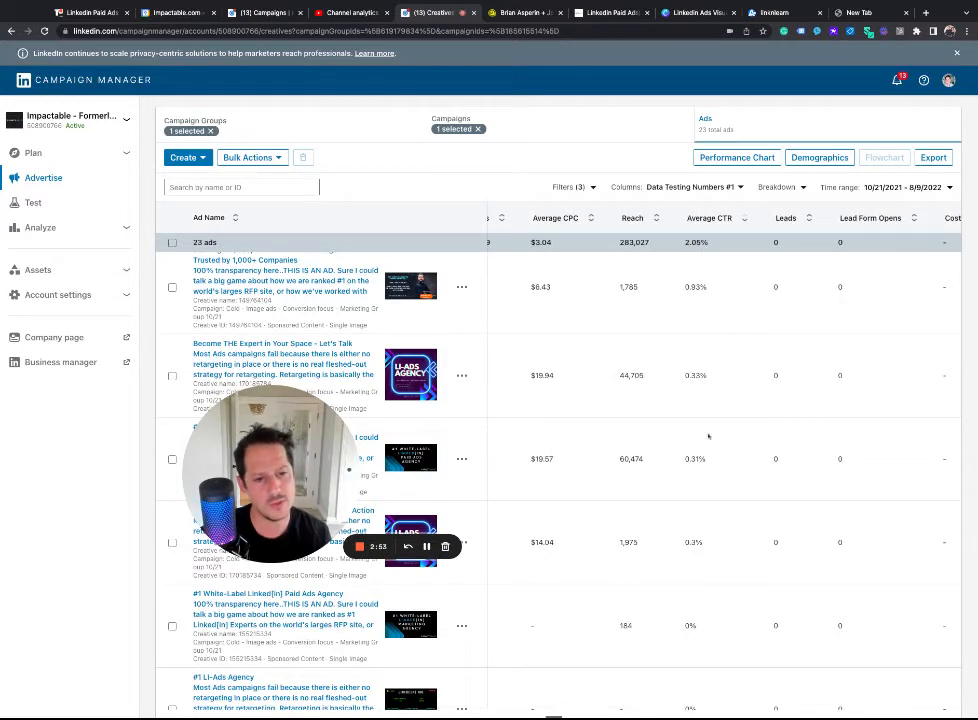
pyautogui.moveTo(696, 476)
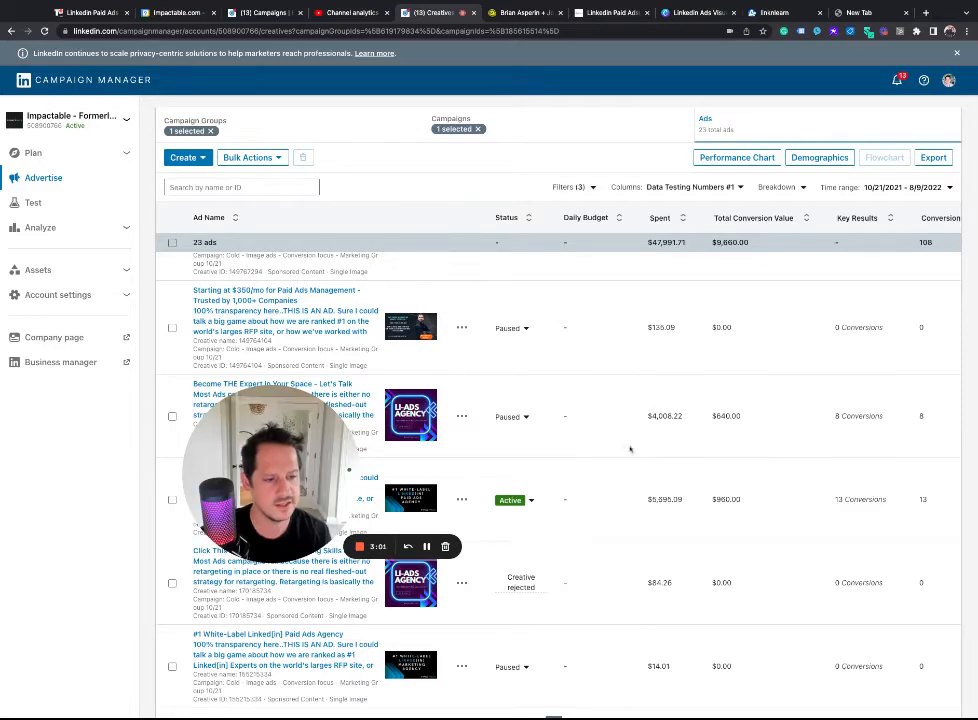
pyautogui.scroll(-3)
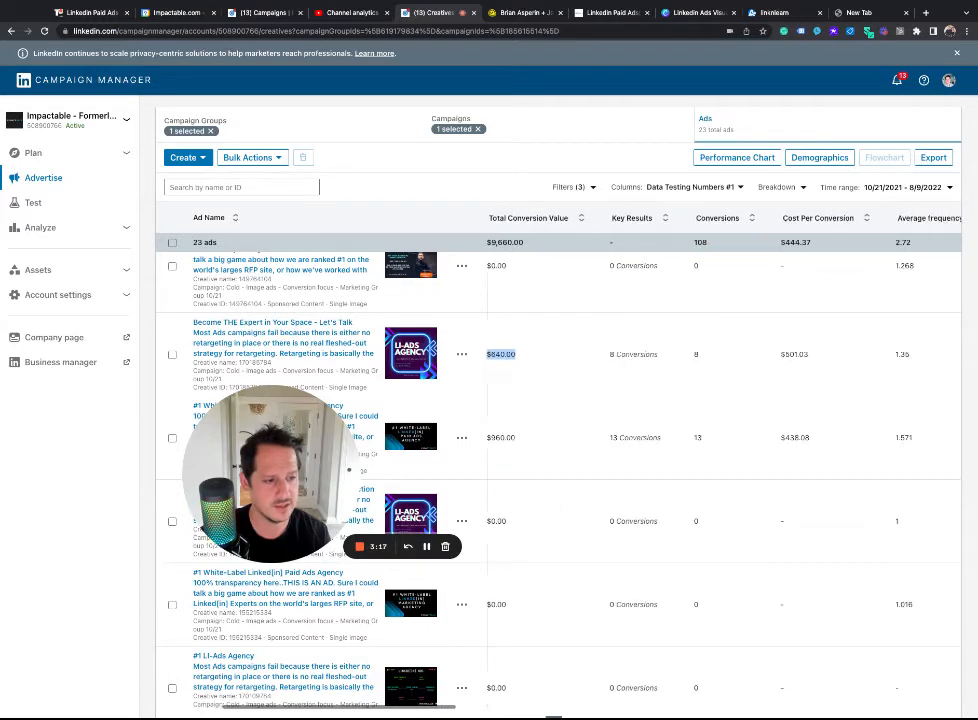
pyautogui.hscroll(3)
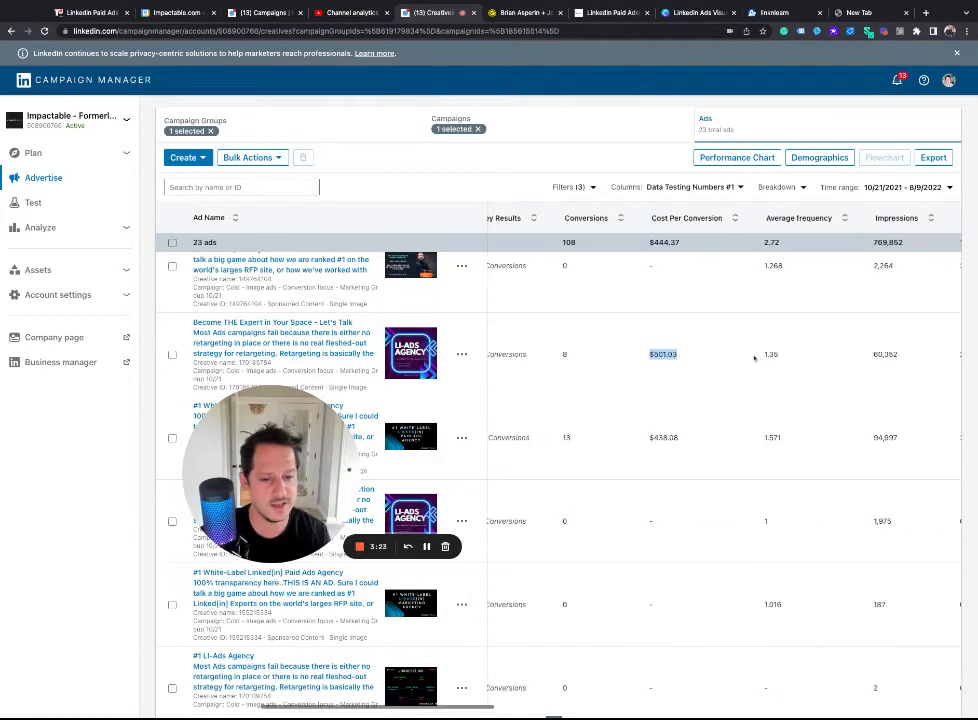
pyautogui.hscroll(3)
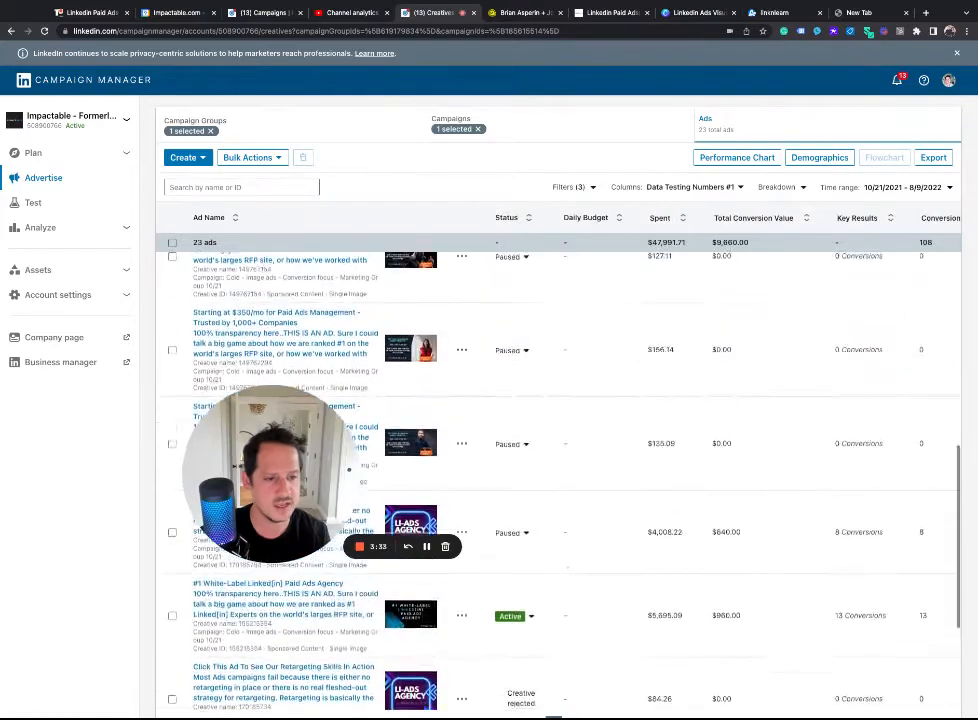
pyautogui.scroll(-3)
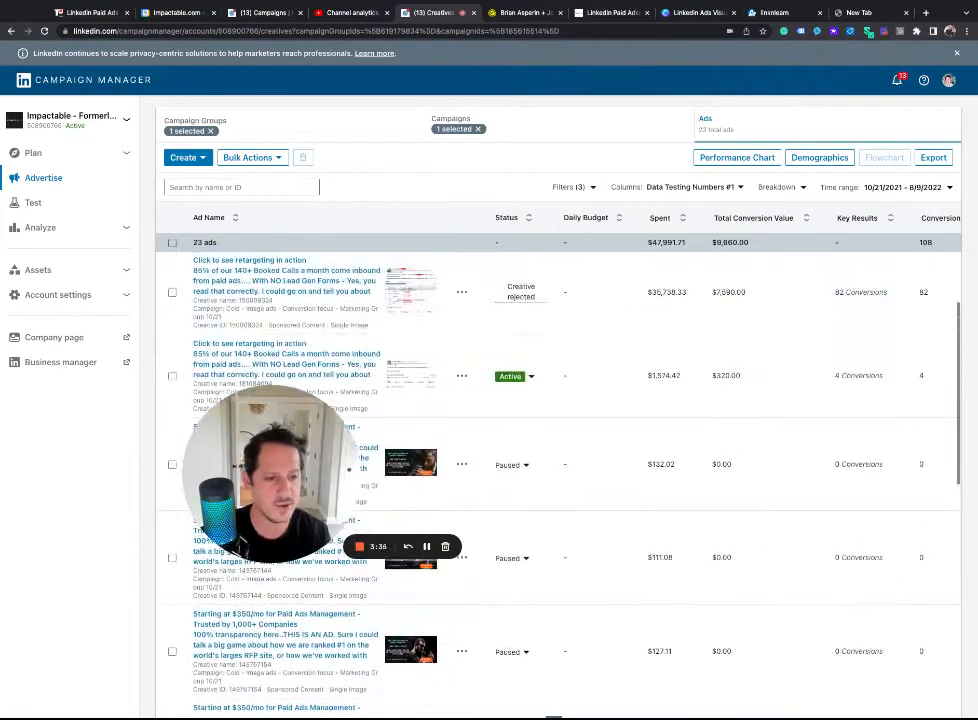
pyautogui.scroll(-3)
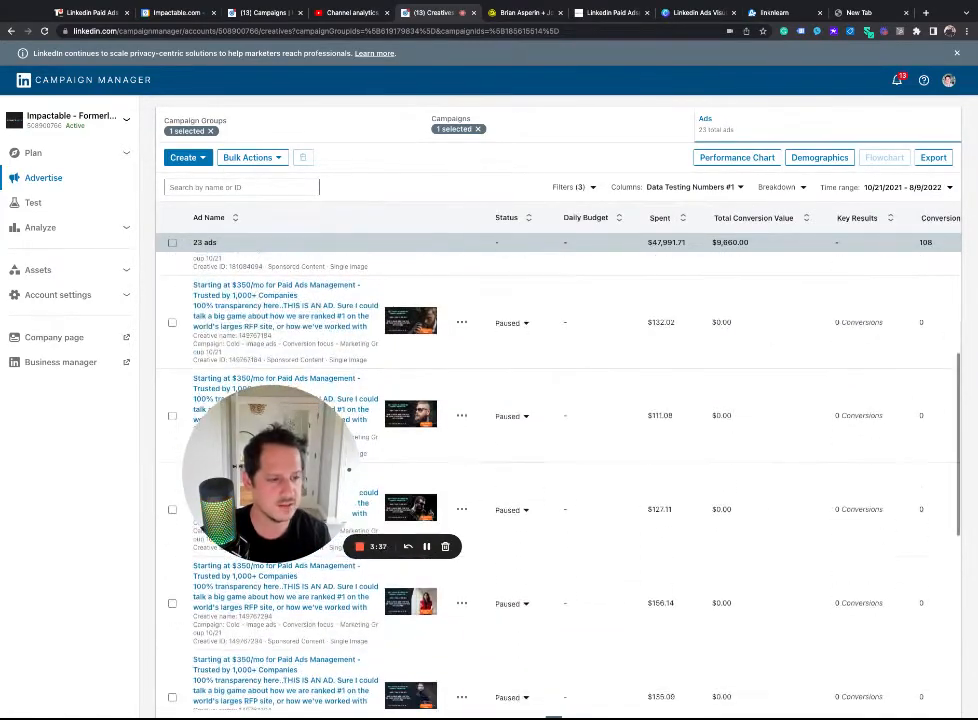
pyautogui.scroll(-3)
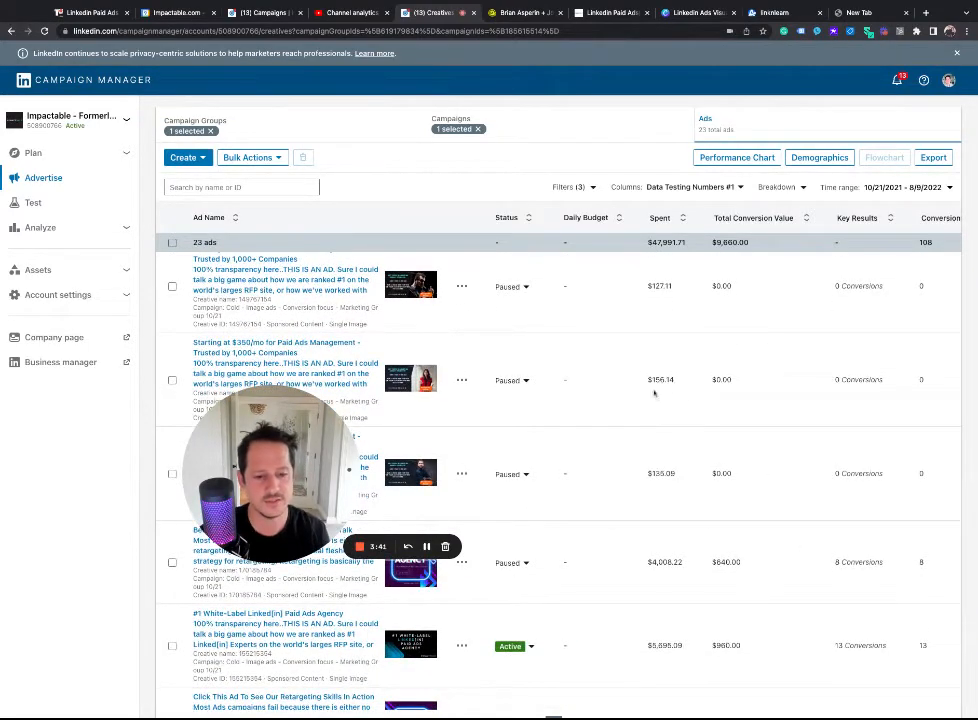
pyautogui.scroll(-3)
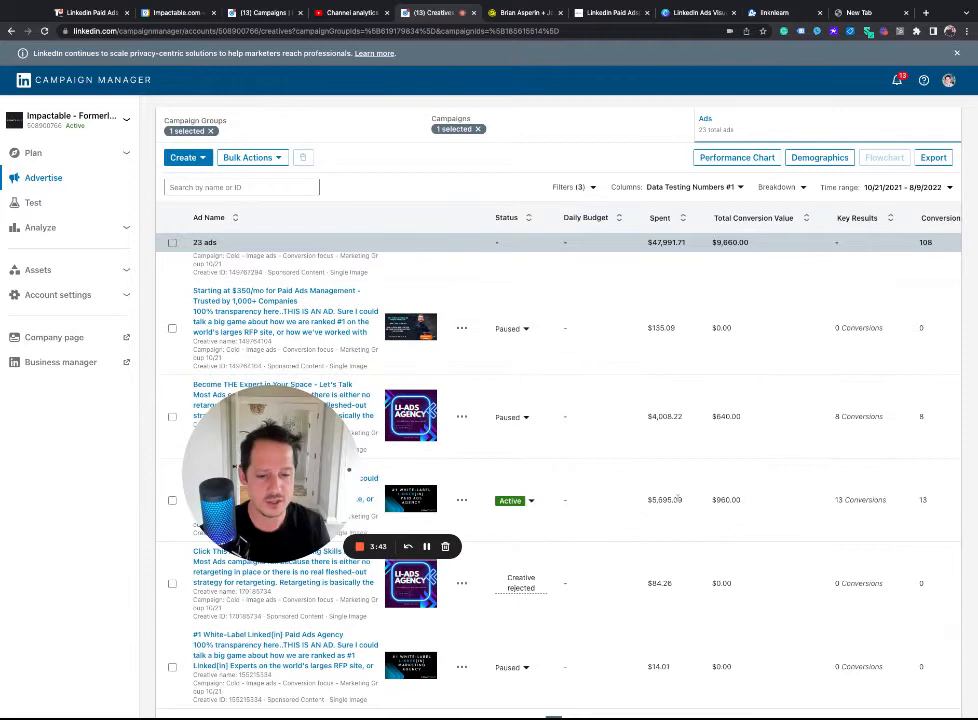
pyautogui.moveTo(620, 514)
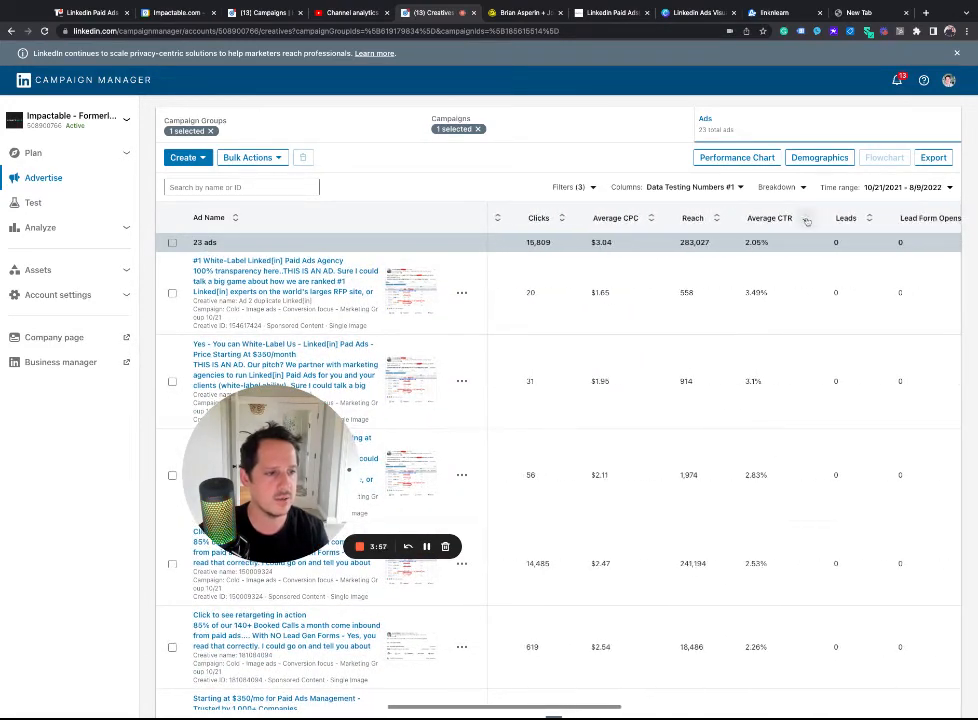
# - Review each ad's Status, Spent and Total Conversion Value columns down the list
pyautogui.click(804, 218)
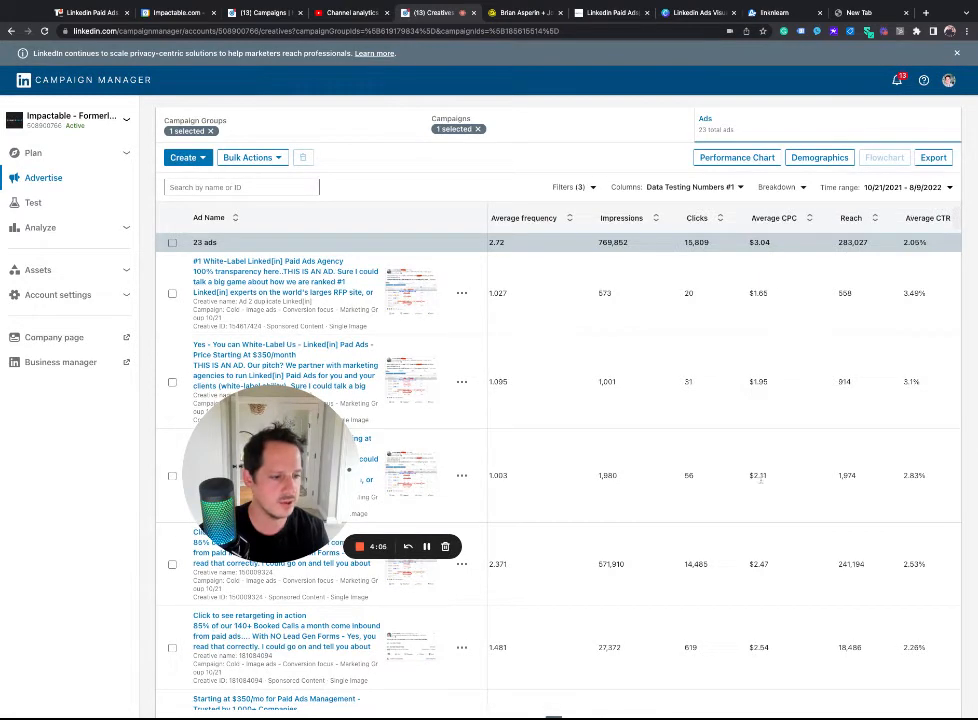
pyautogui.hscroll(3)
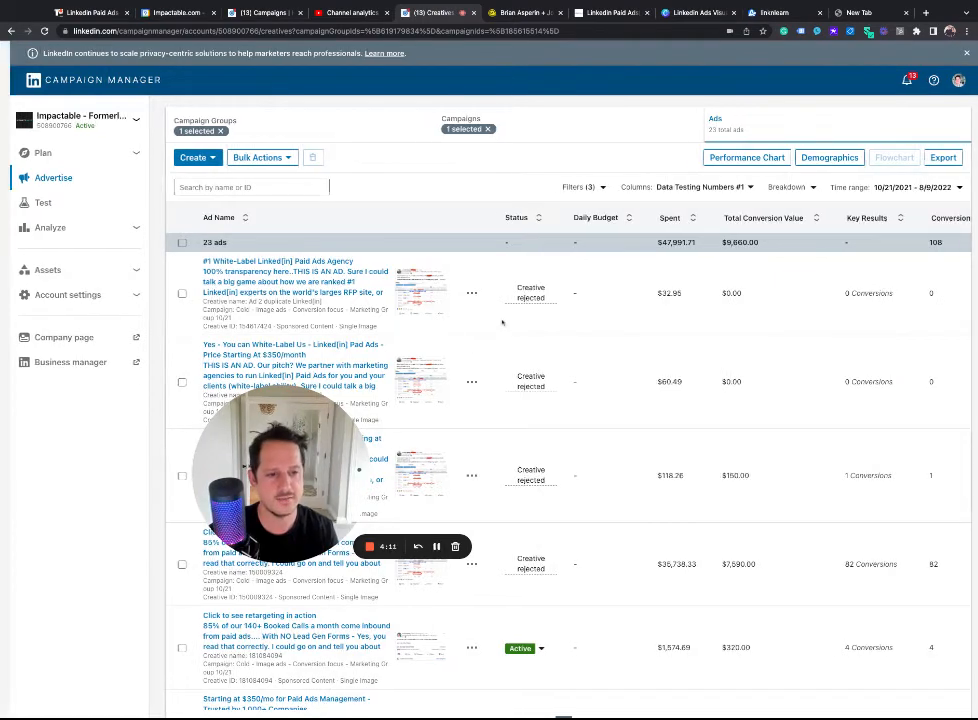
pyautogui.scroll(-3)
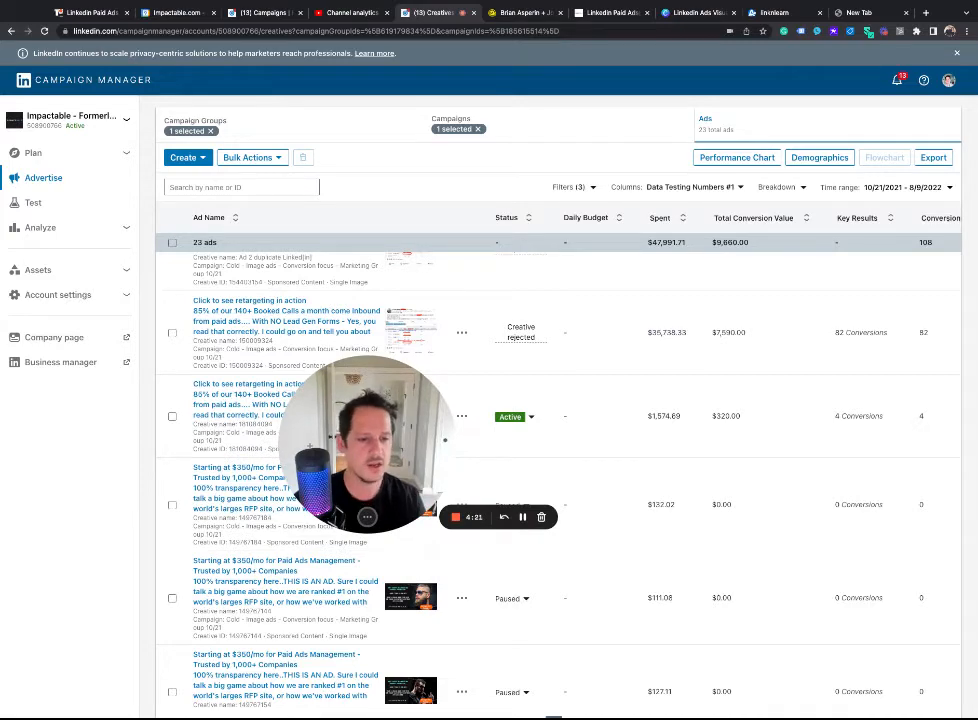
# - Check the Cold image ads campaign's Ad rotation setting via Edit, then return to the campaign list
pyautogui.click(460, 332)
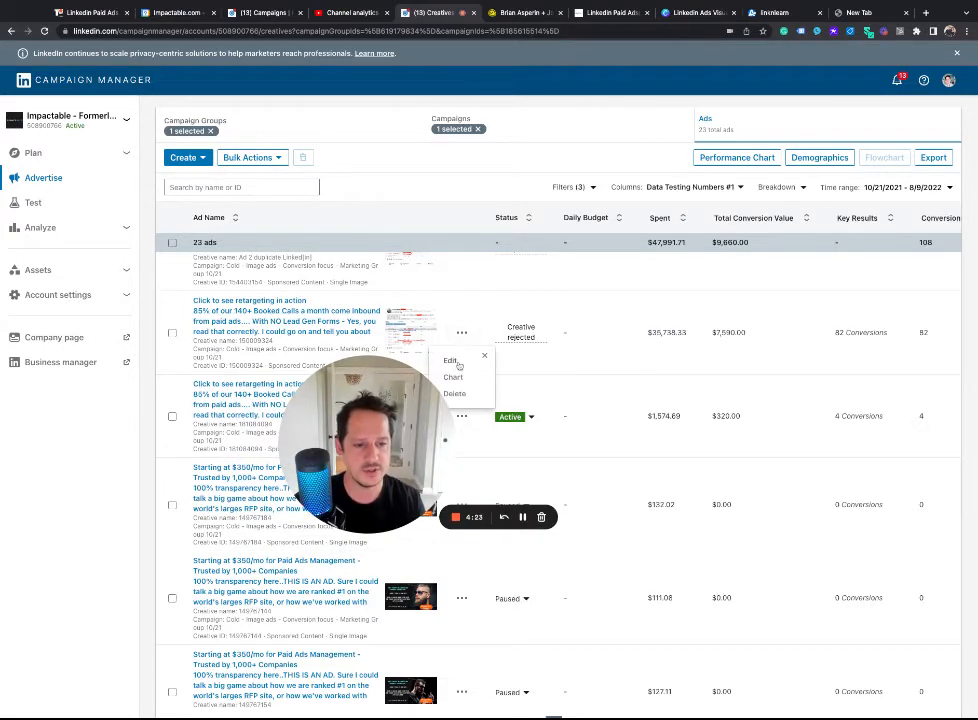
pyautogui.click(448, 360)
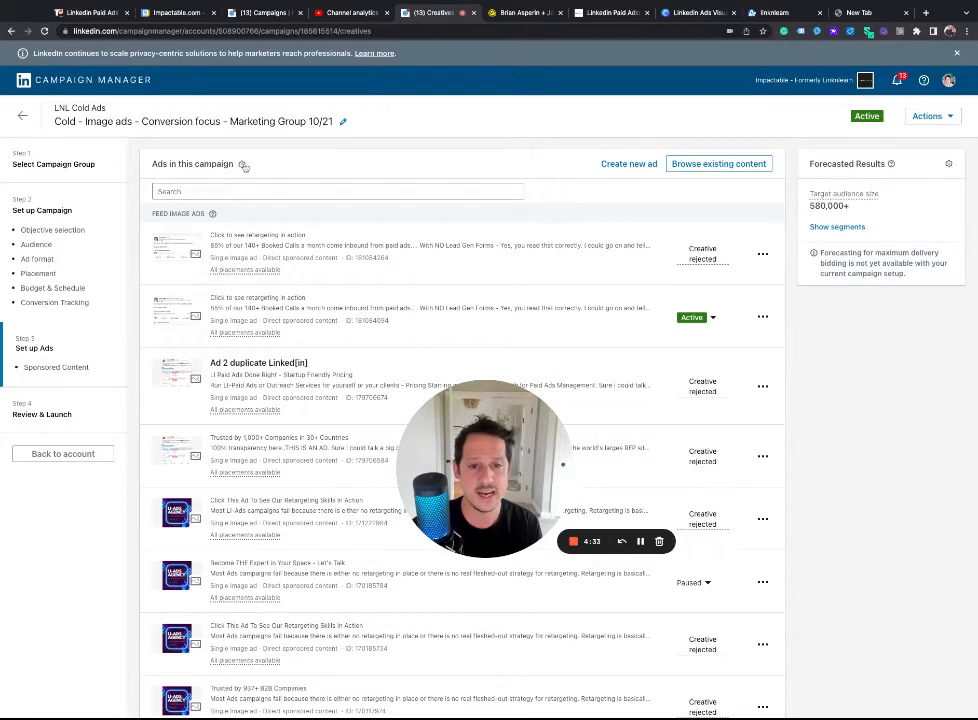
pyautogui.click(242, 164)
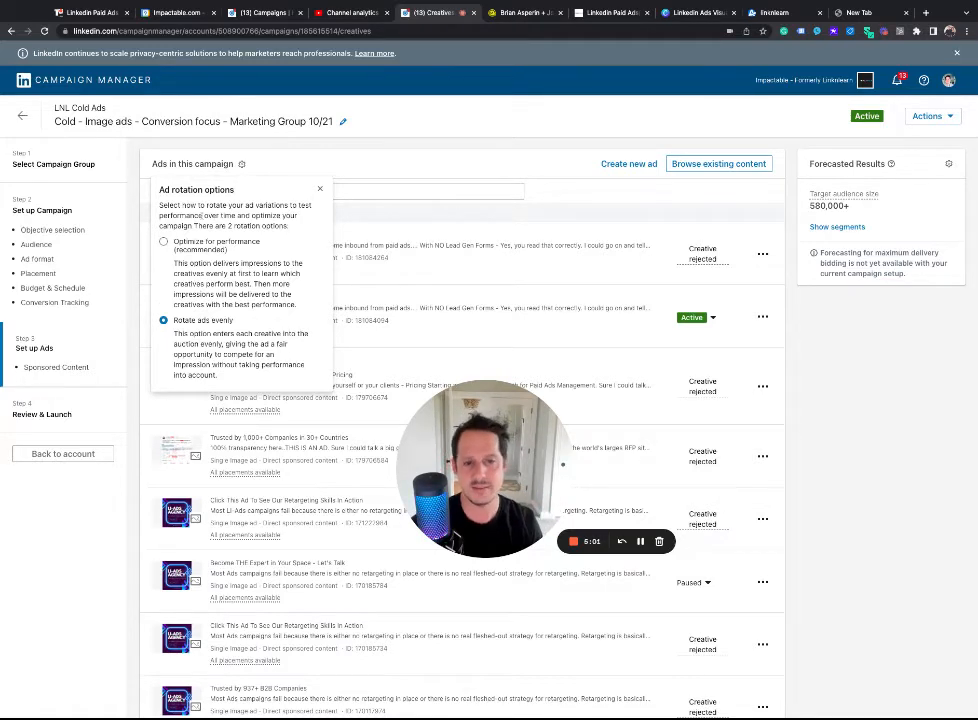
pyautogui.click(320, 188)
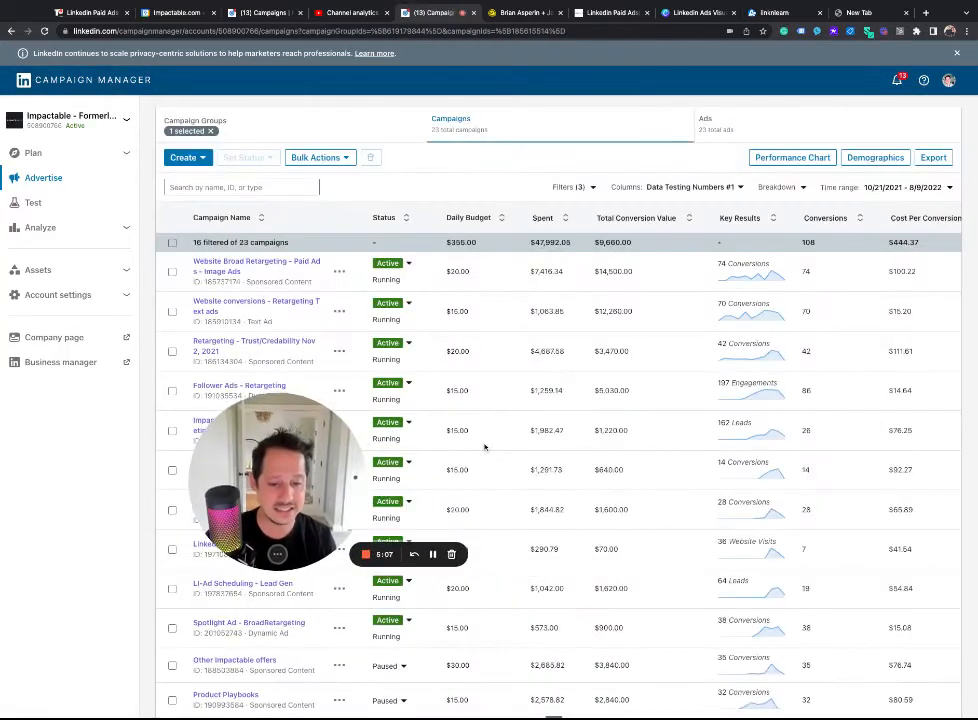
# - Show the Website Email Retargeting campaign's ads for 7/11/2022 to 8/9/2022
pyautogui.moveTo(278, 480); pyautogui.dragTo(652, 470)
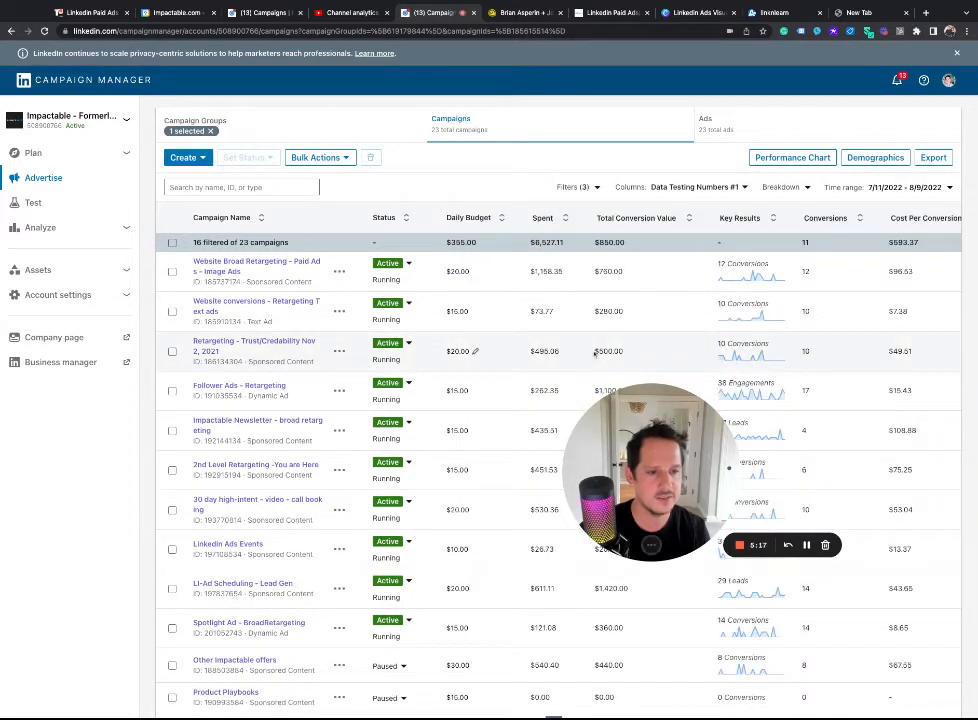
pyautogui.click(564, 216)
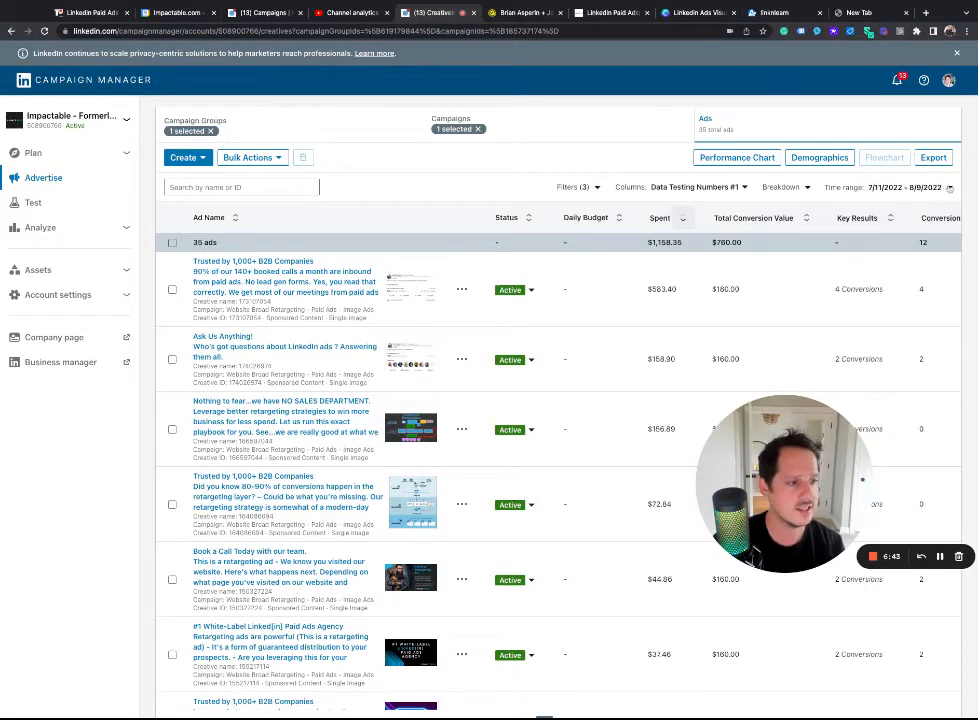
# - Narrow the report to a shorter recent range and locate the zero-value ad's status control
pyautogui.click(888, 188)
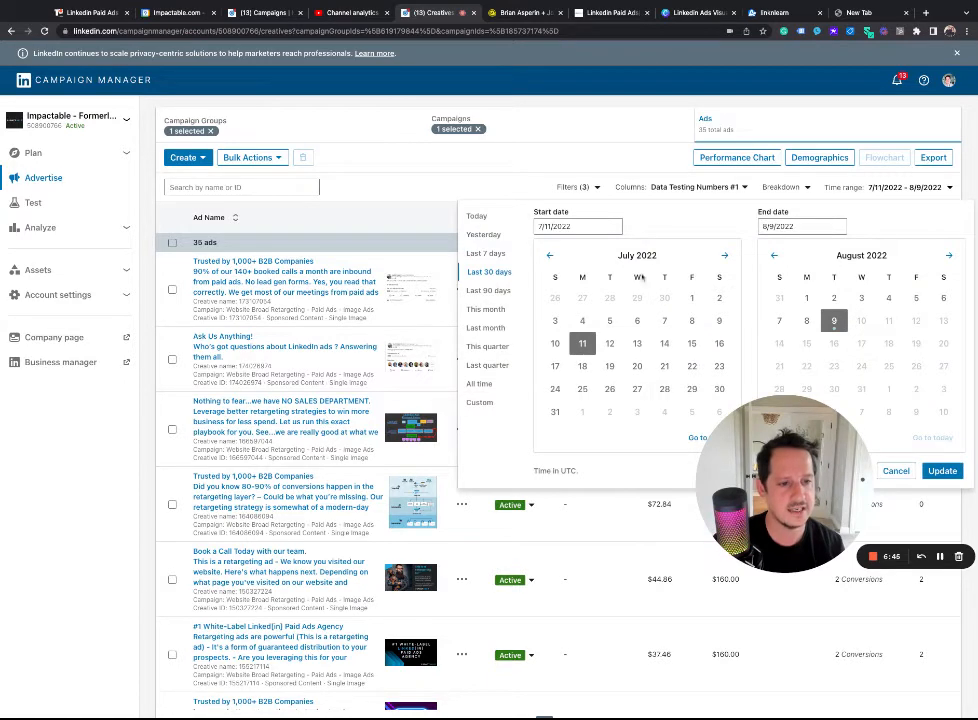
pyautogui.moveTo(484, 308)
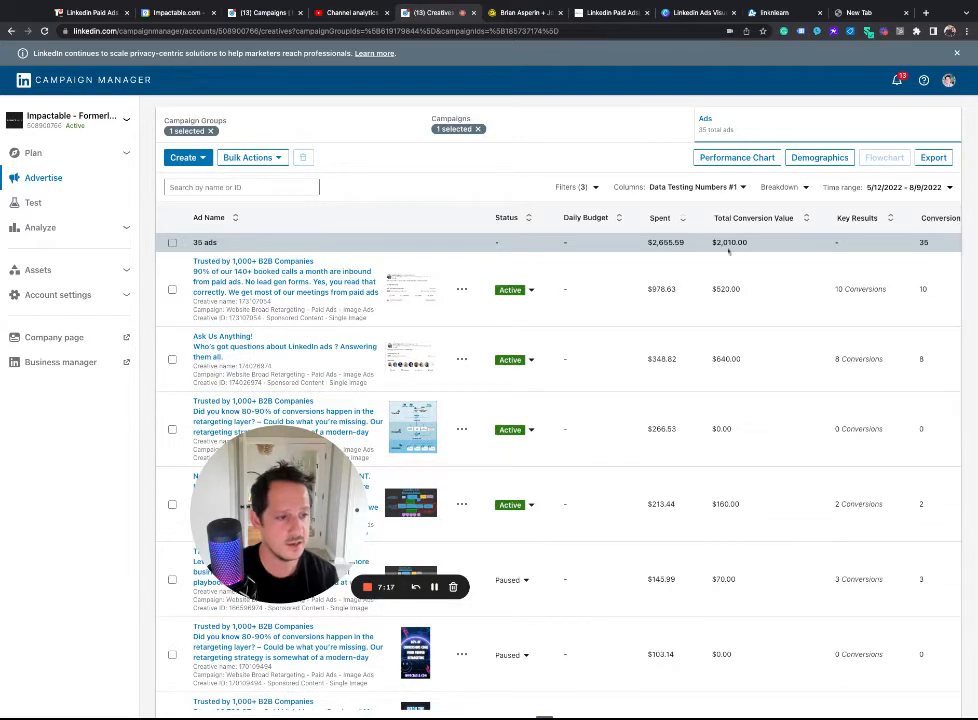
pyautogui.scroll(-3)
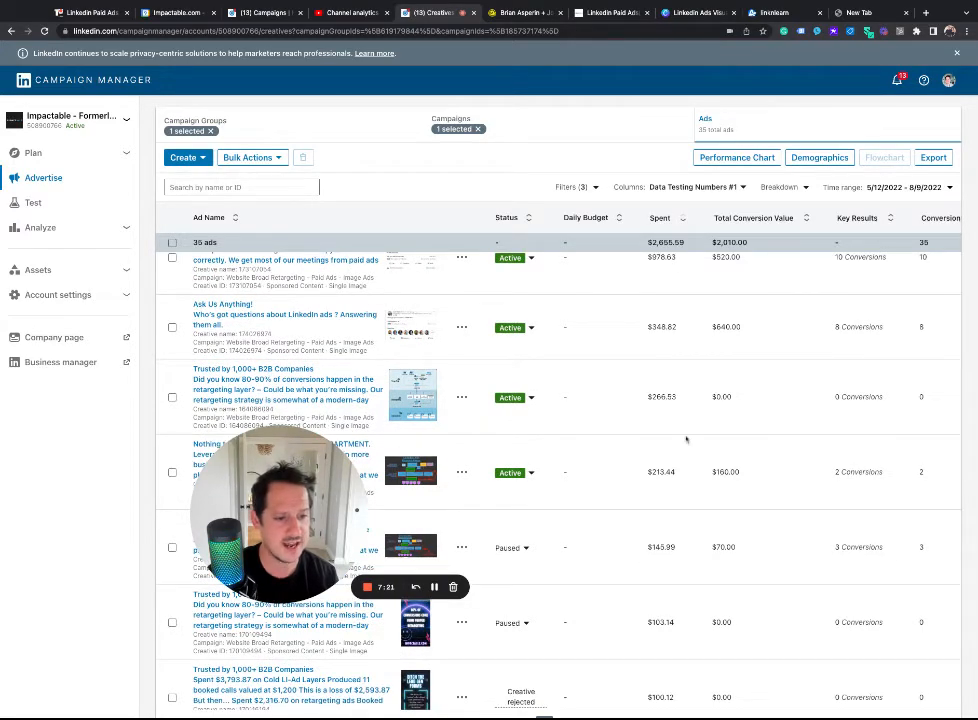
pyautogui.click(530, 398)
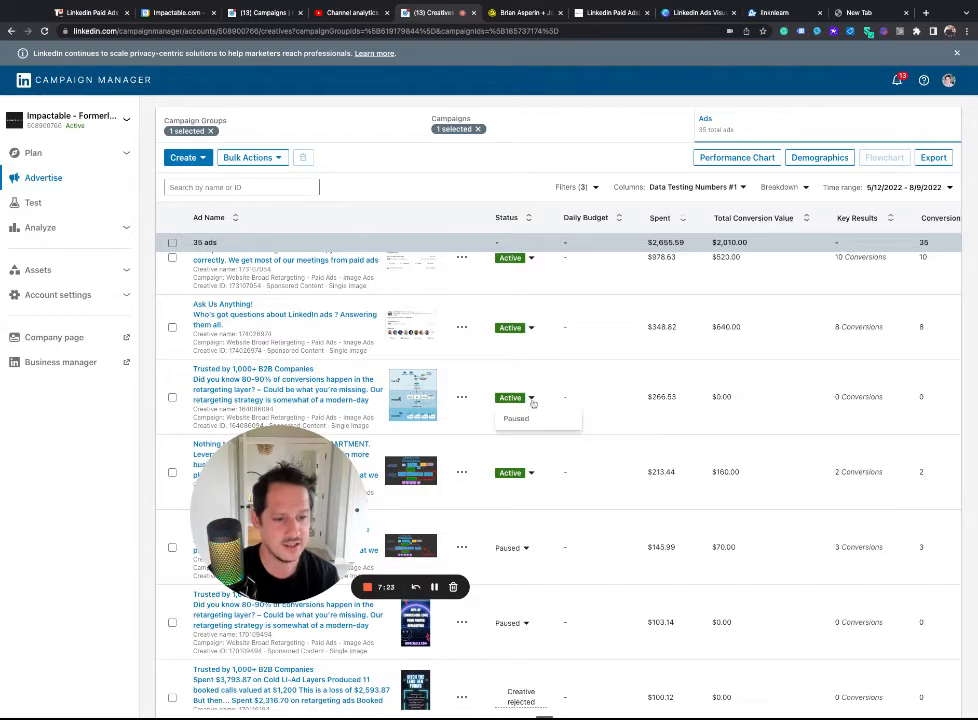
# - Set the $266.53 zero-value ad to Paused and scan the remaining ads
pyautogui.click(516, 418)
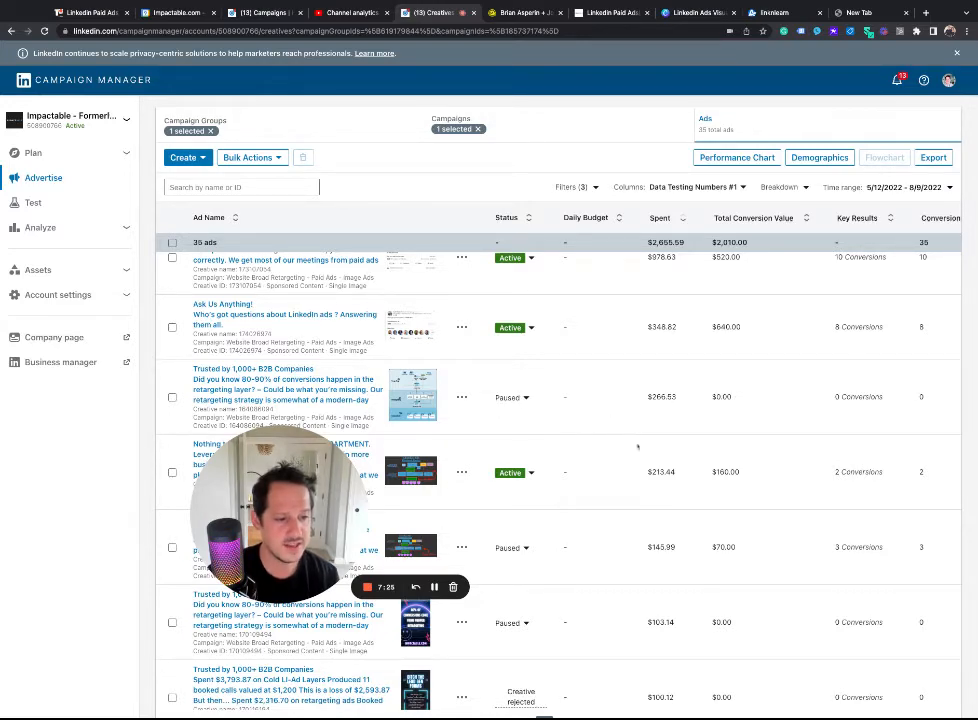
pyautogui.scroll(-3)
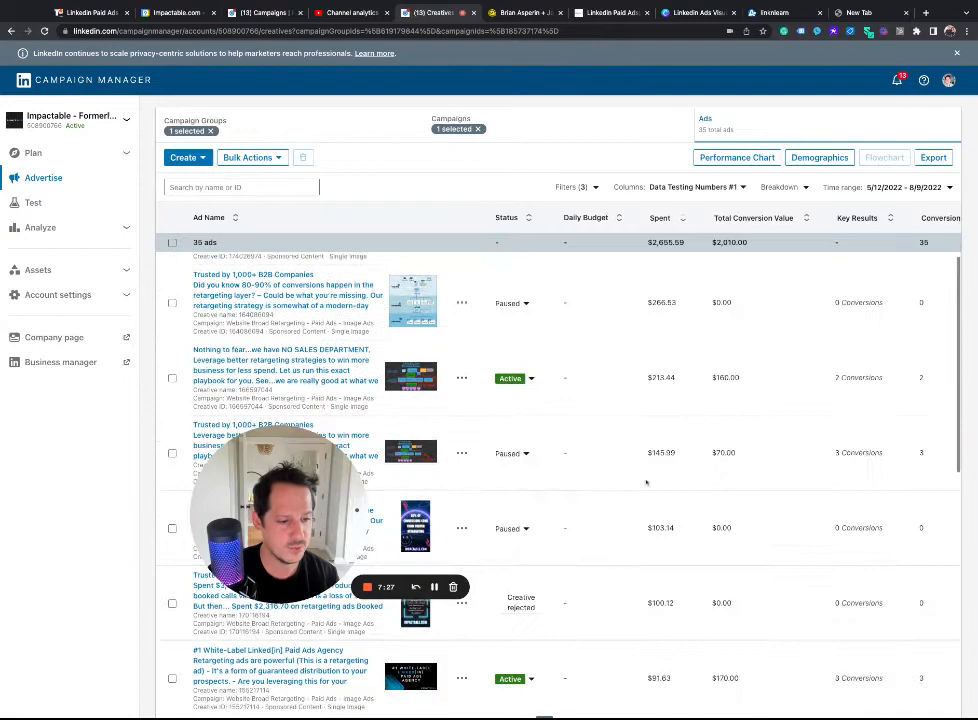
pyautogui.scroll(-3)
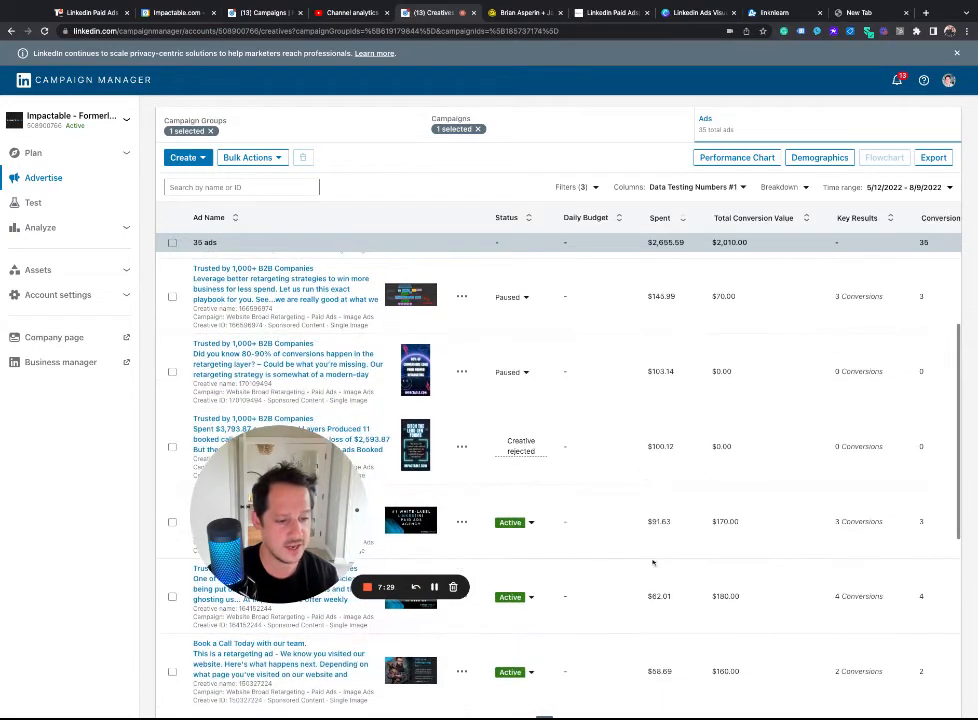
pyautogui.scroll(-3)
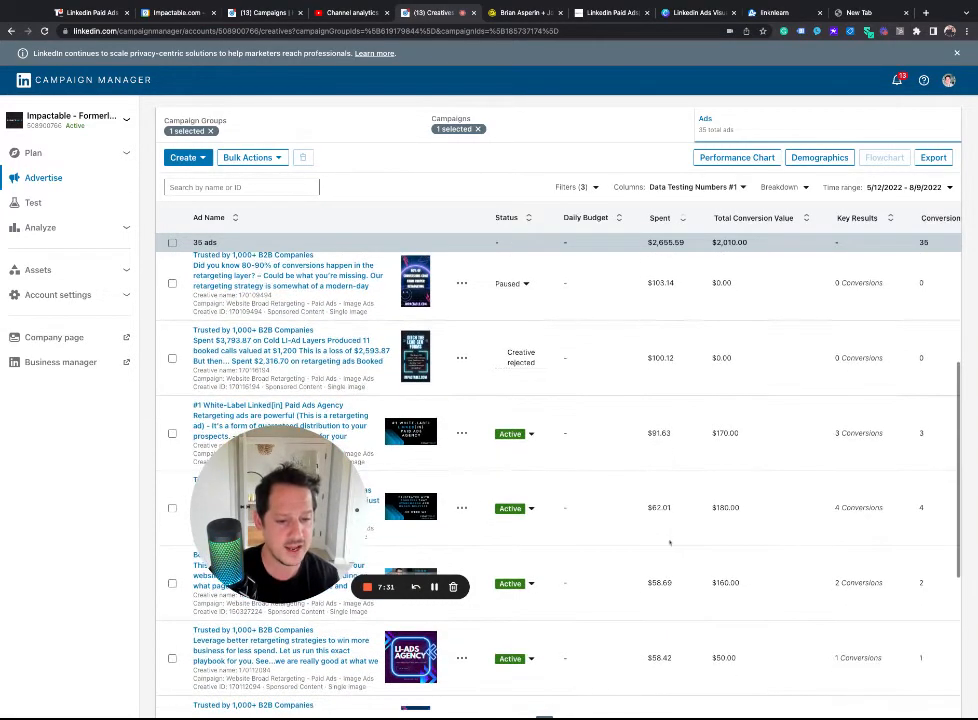
pyautogui.moveTo(702, 436)
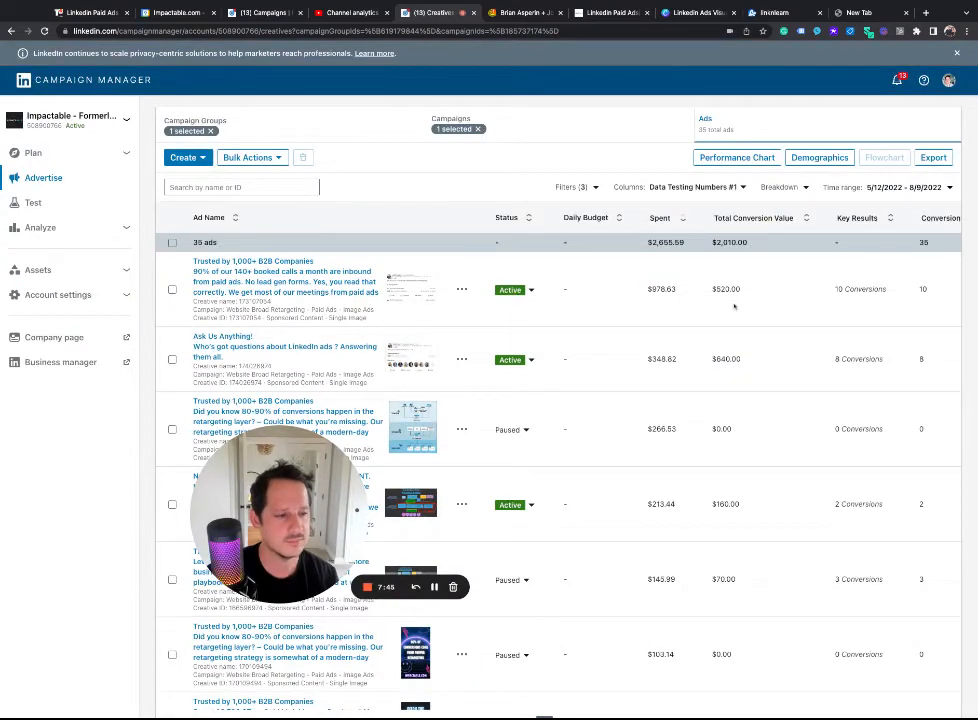
pyautogui.moveTo(672, 368)
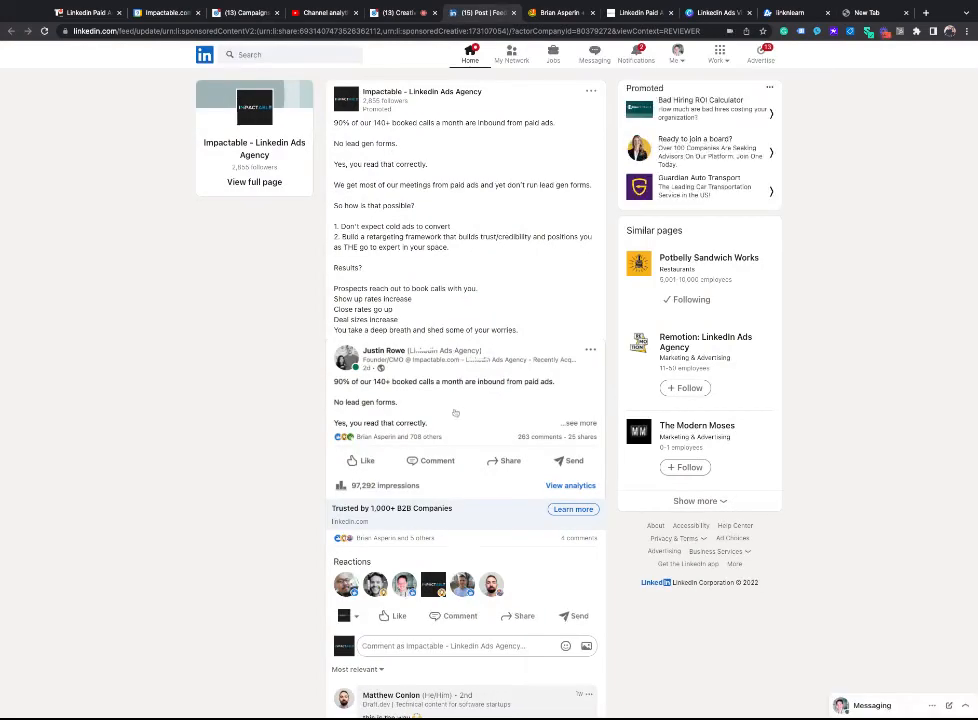
# - Read through the first ad's sponsored LinkedIn post and return to the Campaign Manager ads list
pyautogui.scroll(-3)
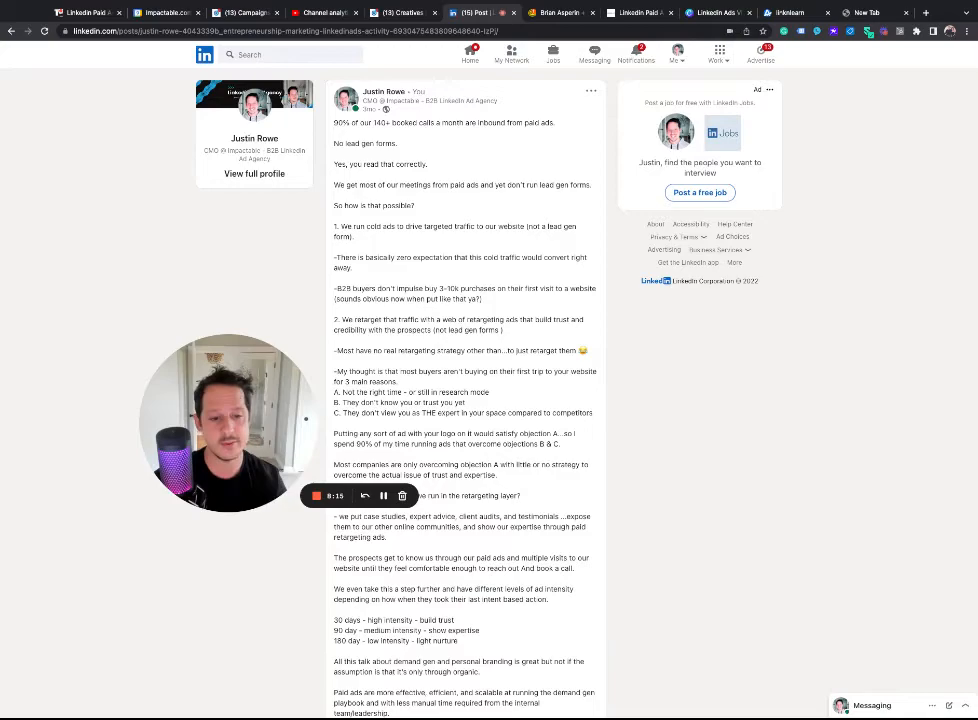
pyautogui.scroll(-3)
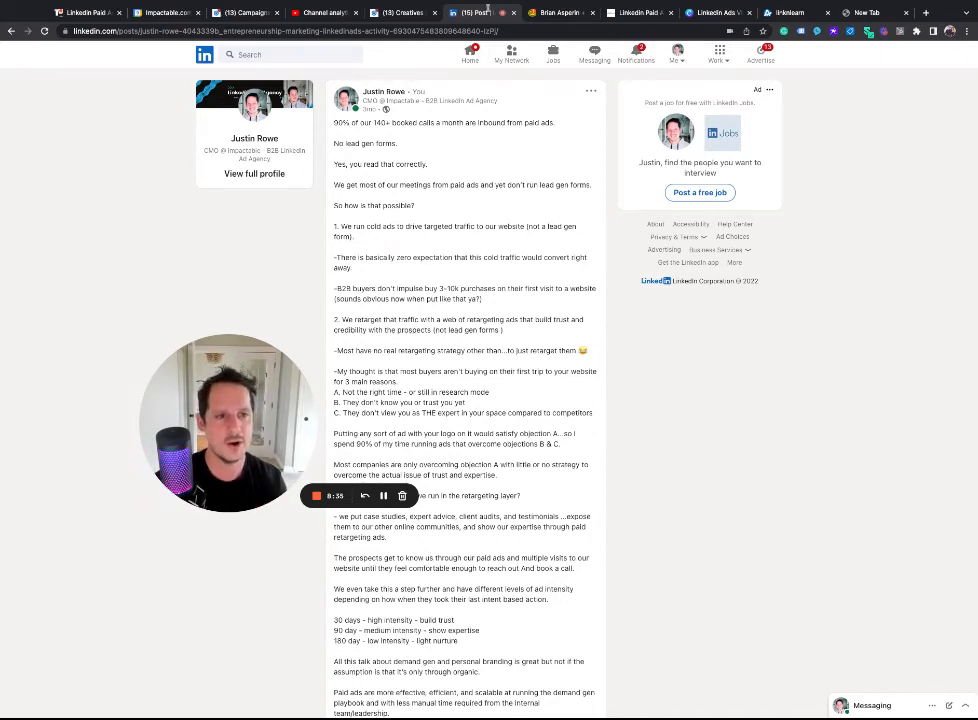
pyautogui.click(476, 16)
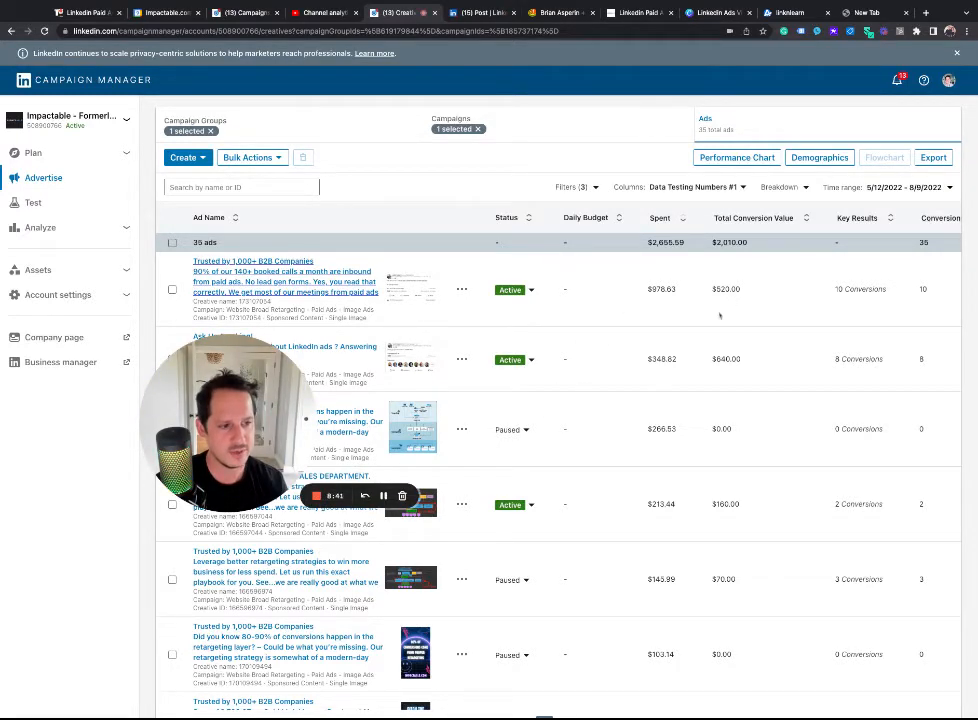
# - Sort ads by Total Conversion Value and extend the report's start date to 10/21/2021
pyautogui.scroll(-3)
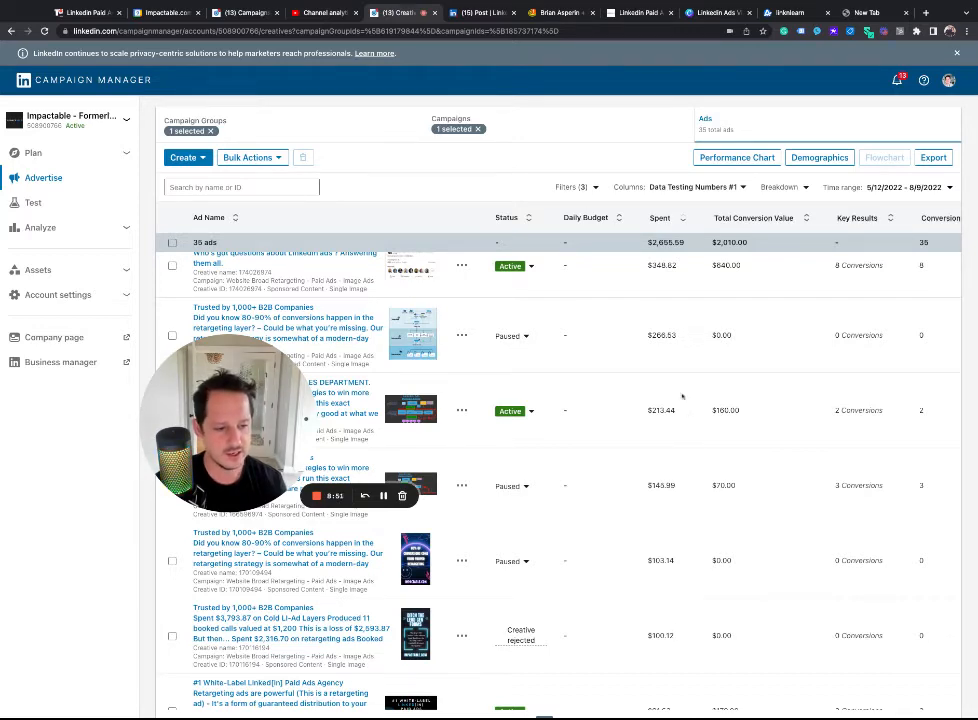
pyautogui.scroll(-3)
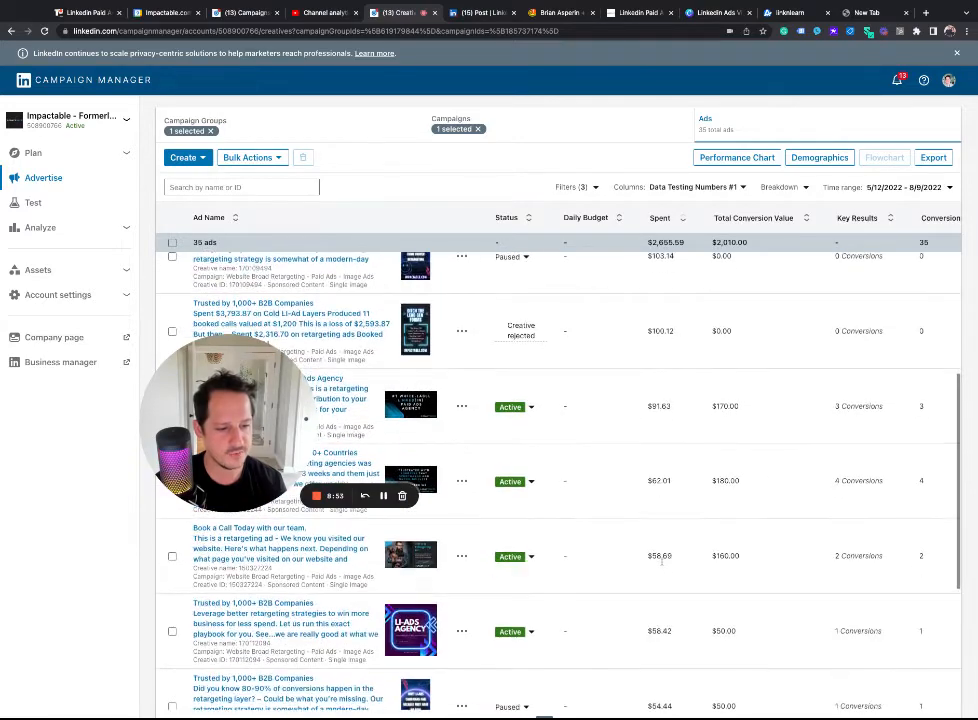
pyautogui.scroll(-3)
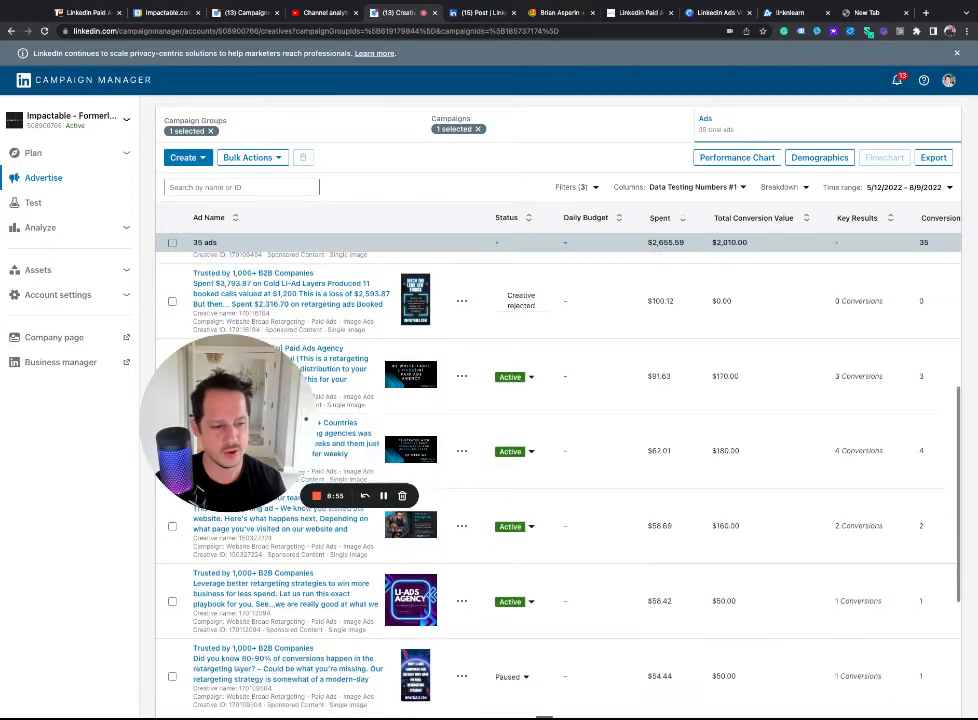
pyautogui.scroll(-3)
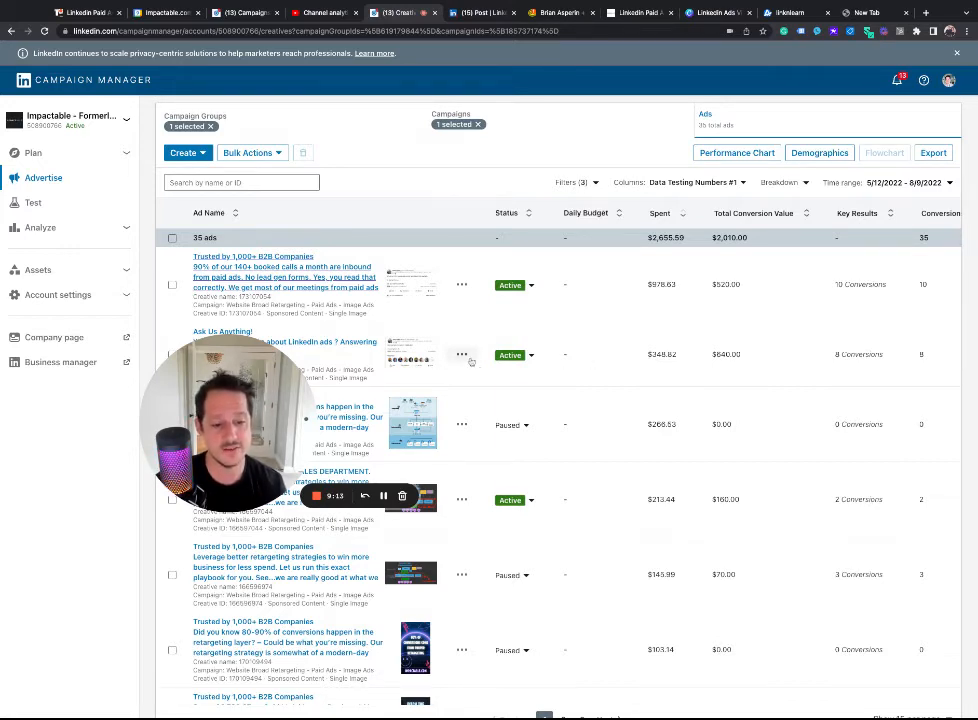
pyautogui.moveTo(586, 400)
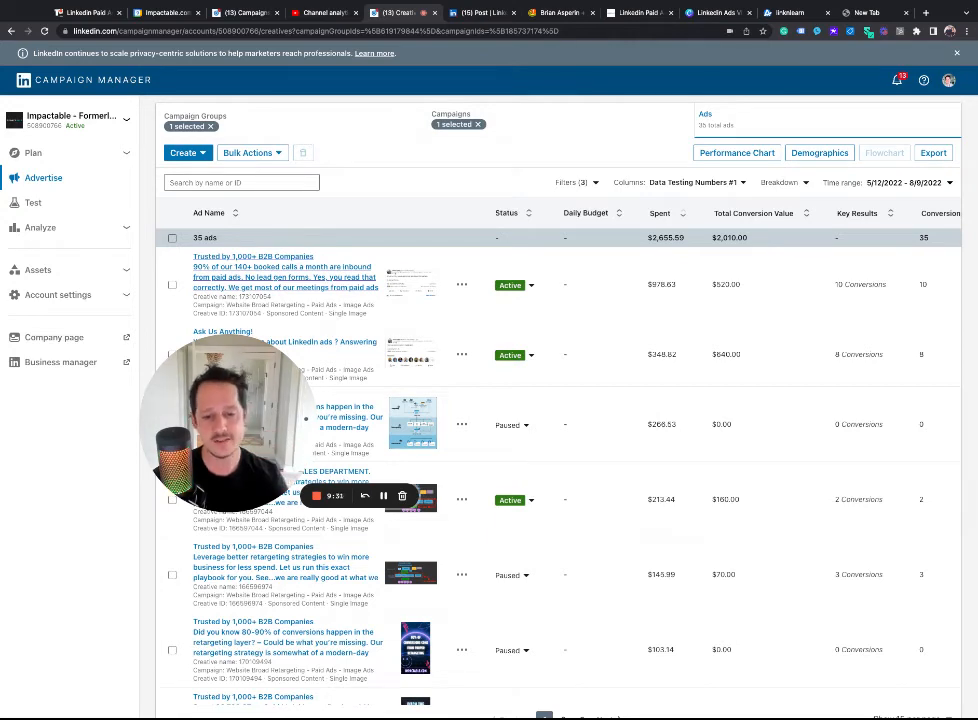
pyautogui.click(460, 354)
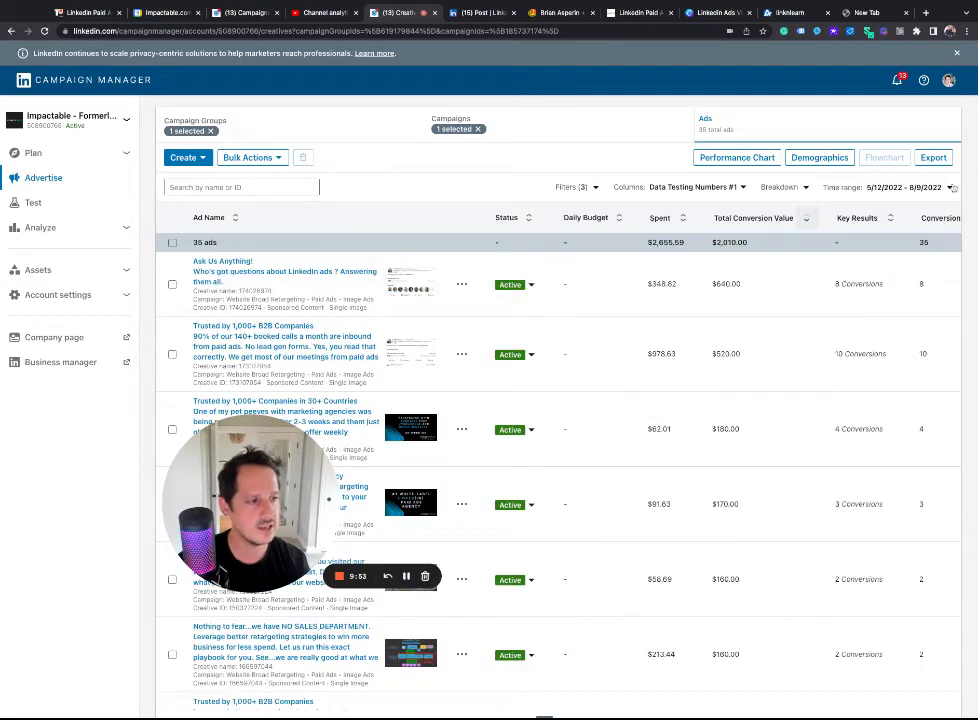
pyautogui.click(916, 188)
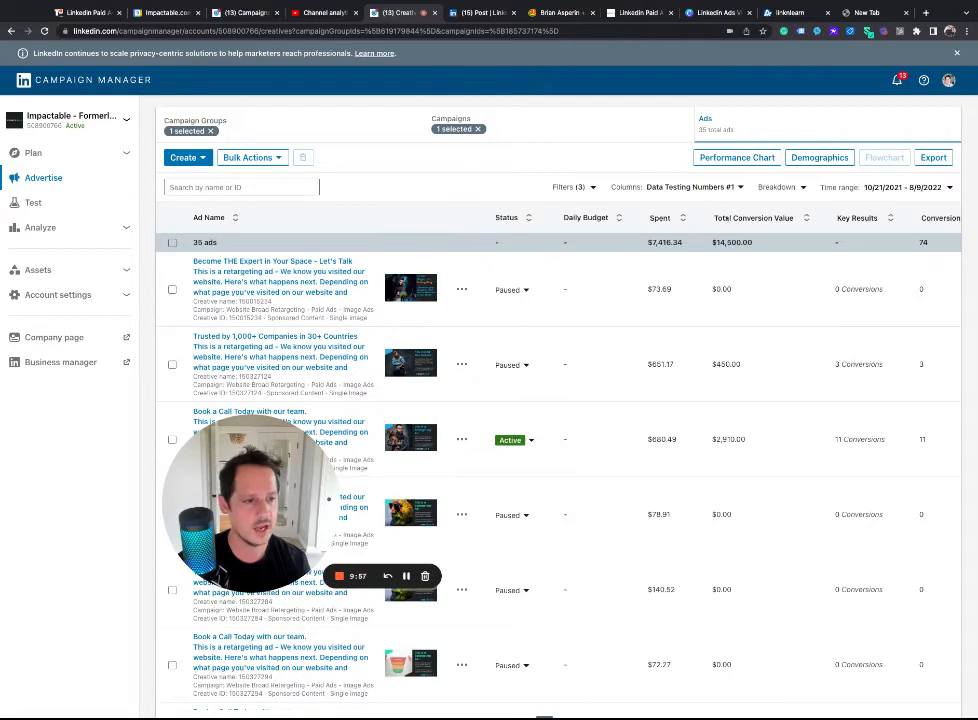
# - Re-sort by Total Conversion Value and set the paused $2,700 ad back to Active
pyautogui.click(808, 218)
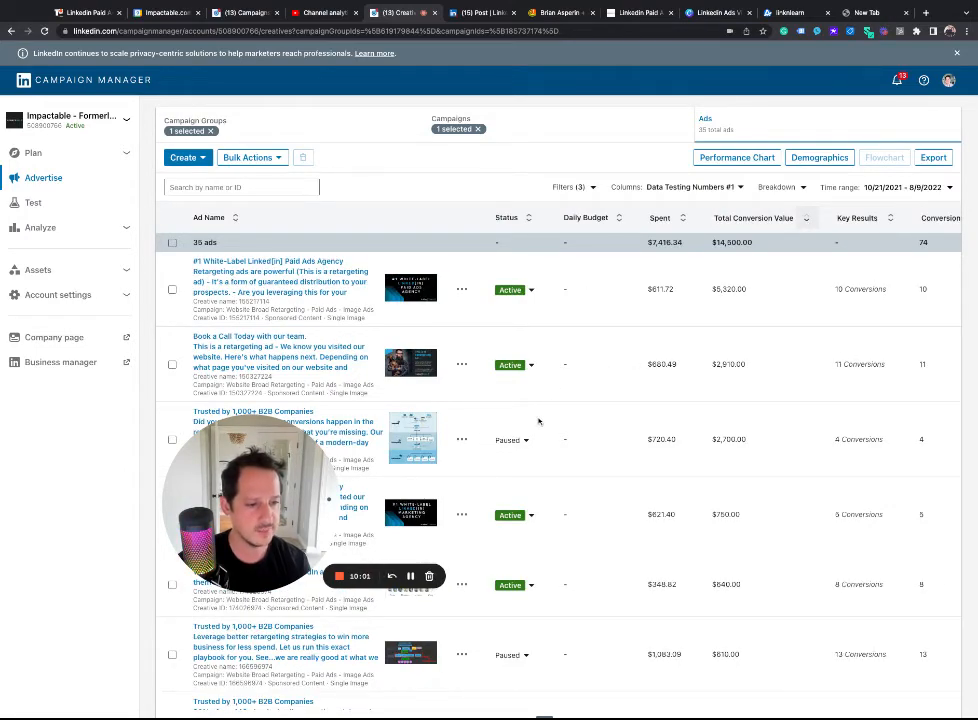
pyautogui.scroll(-3)
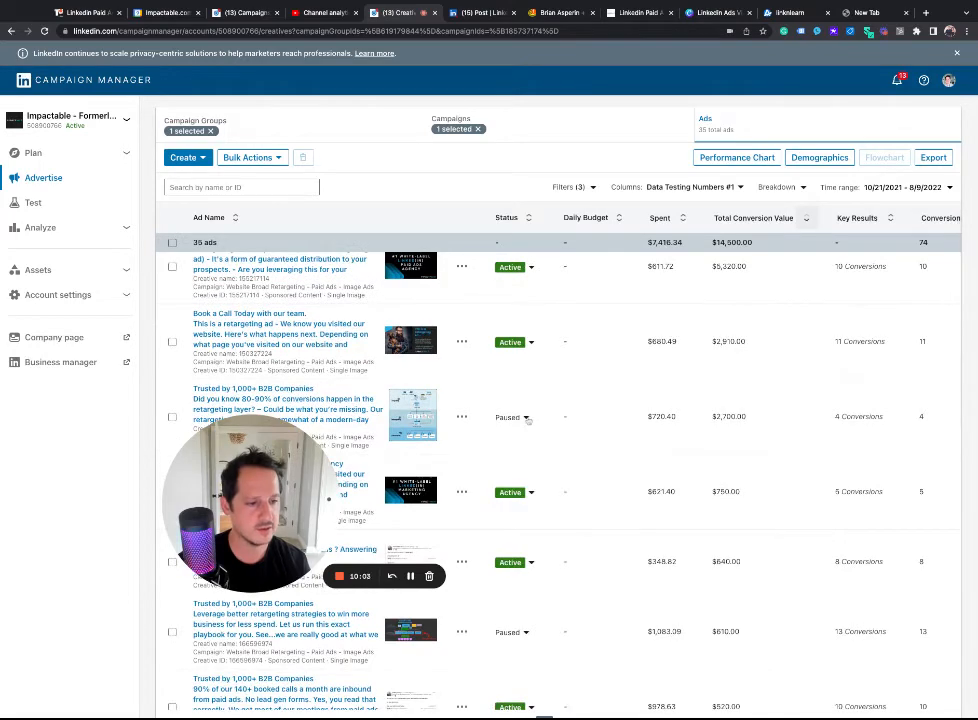
pyautogui.click(528, 418)
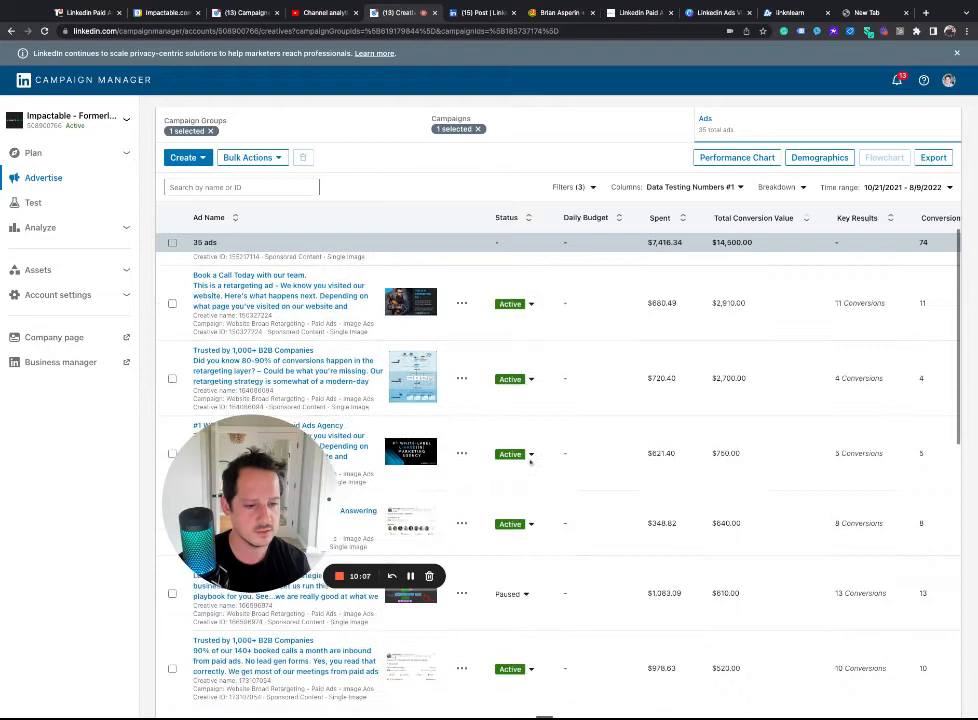
# - Set the $190 conversion-value ad to Paused and recheck the top ads
pyautogui.scroll(-3)
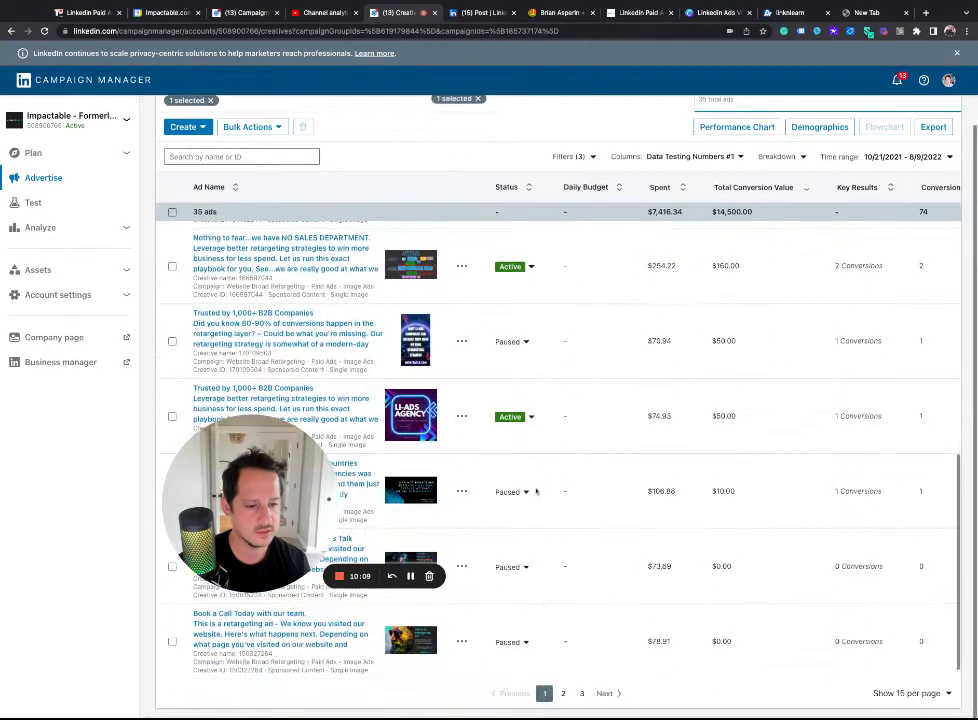
pyautogui.click(530, 418)
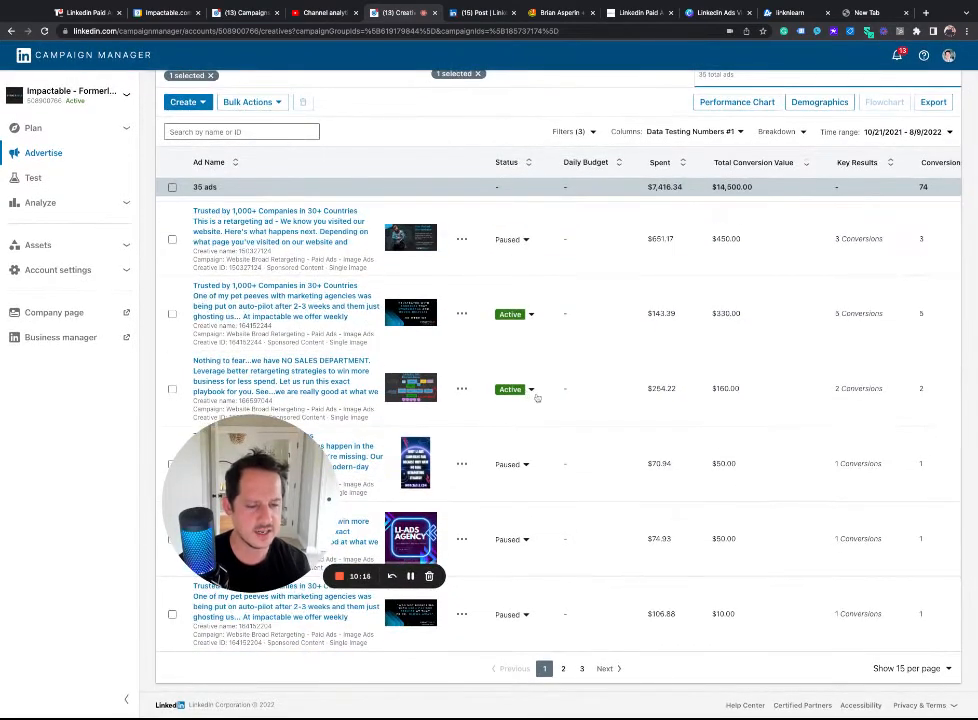
pyautogui.click(518, 388)
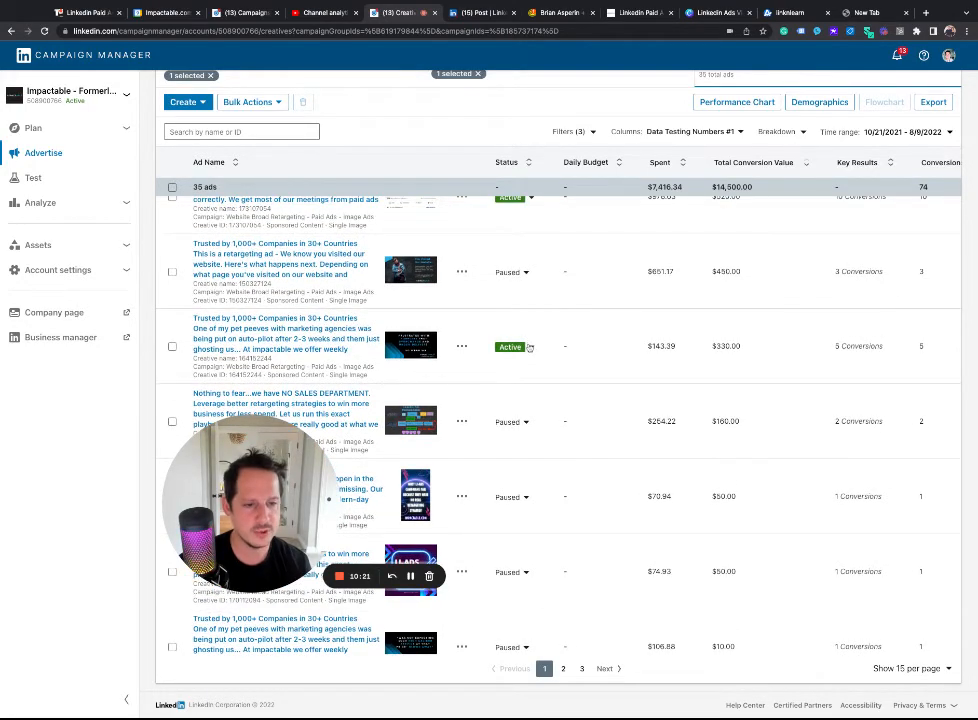
pyautogui.scroll(3)
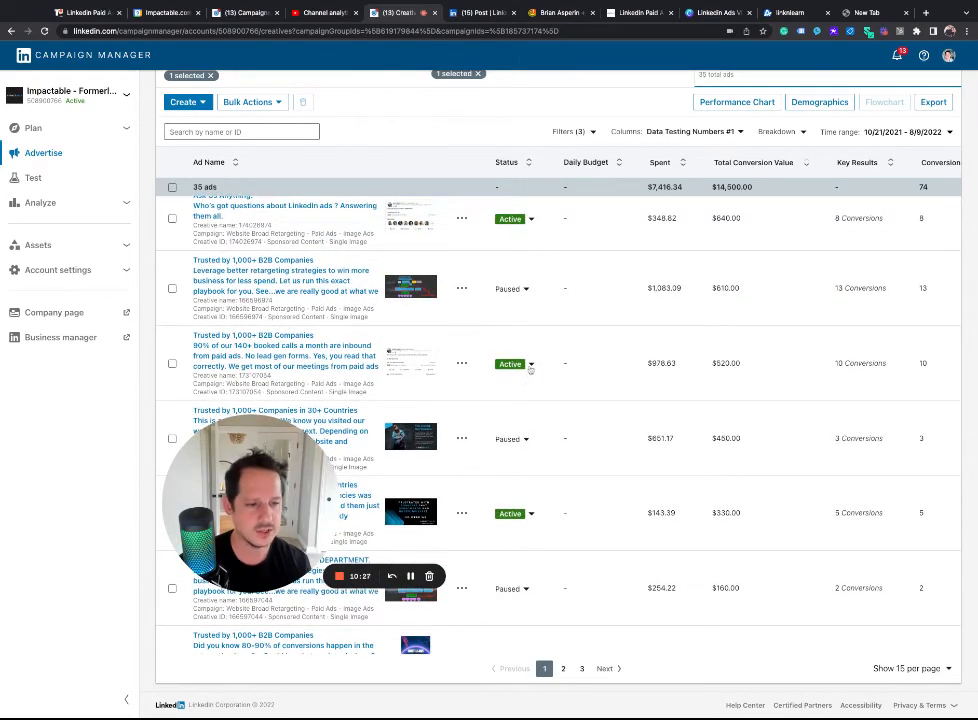
pyautogui.click(528, 364)
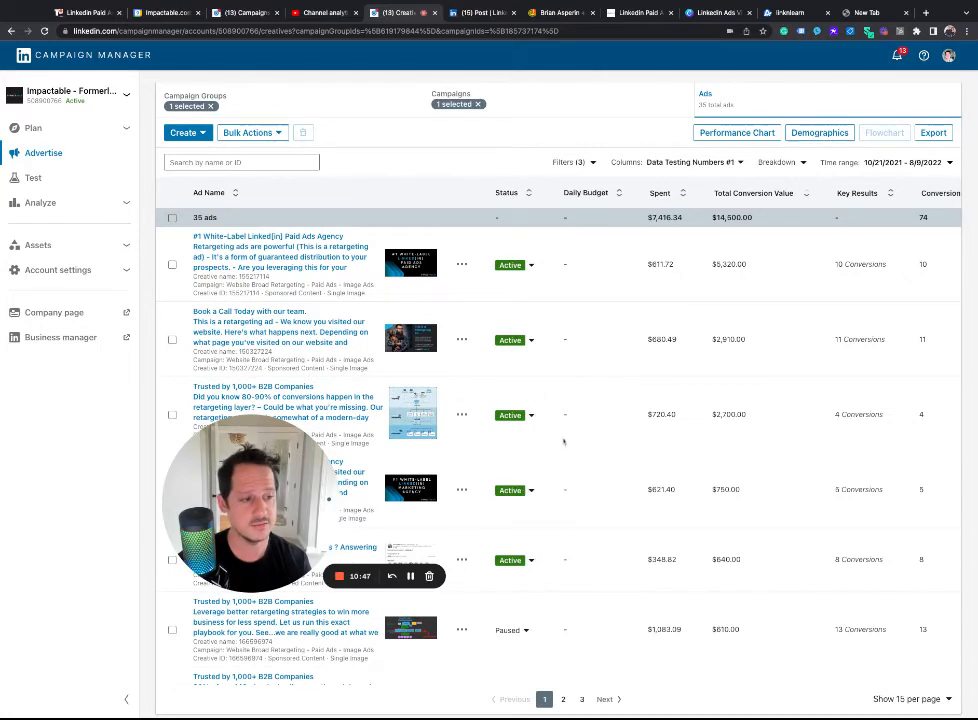
# - Set the $621.16-spend, $750-value ad's status to Paused, then return toward the campaign list
pyautogui.hscroll(3)
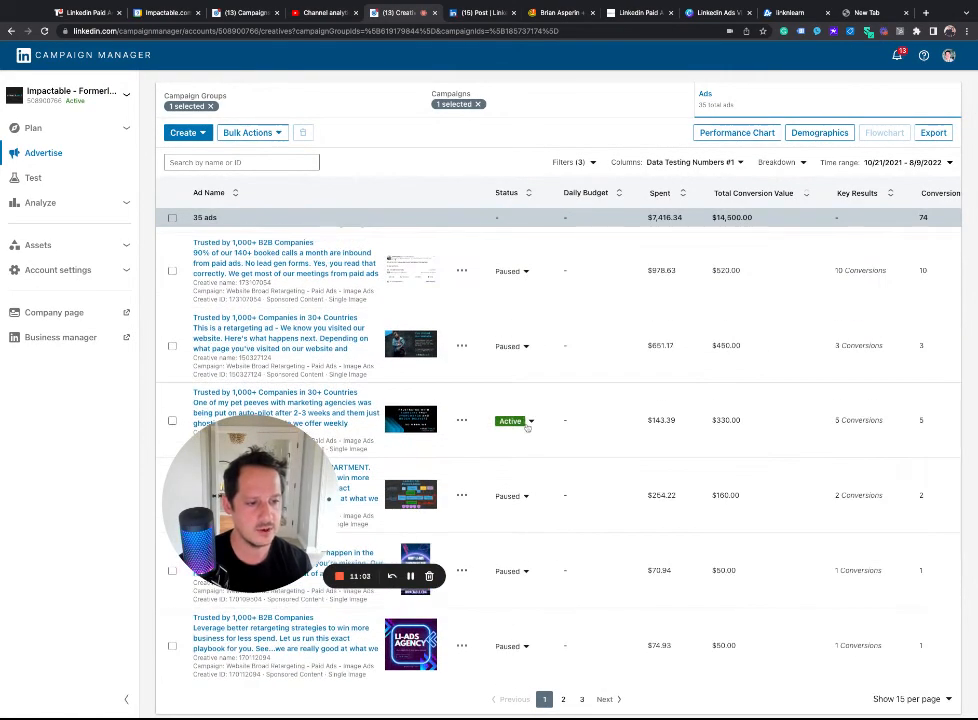
pyautogui.scroll(-3)
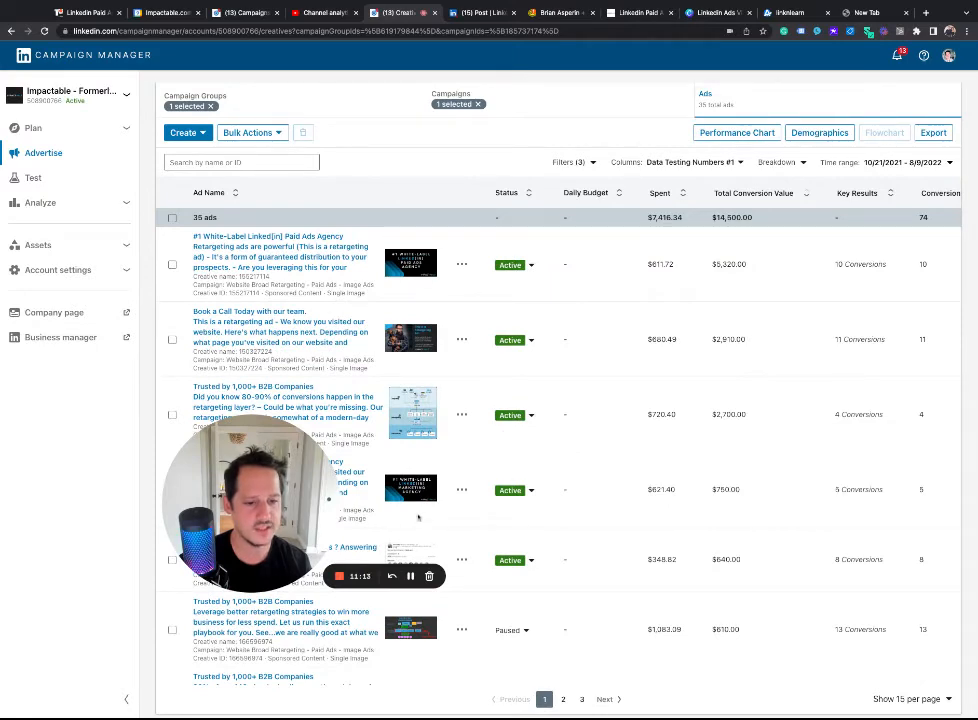
pyautogui.click(524, 490)
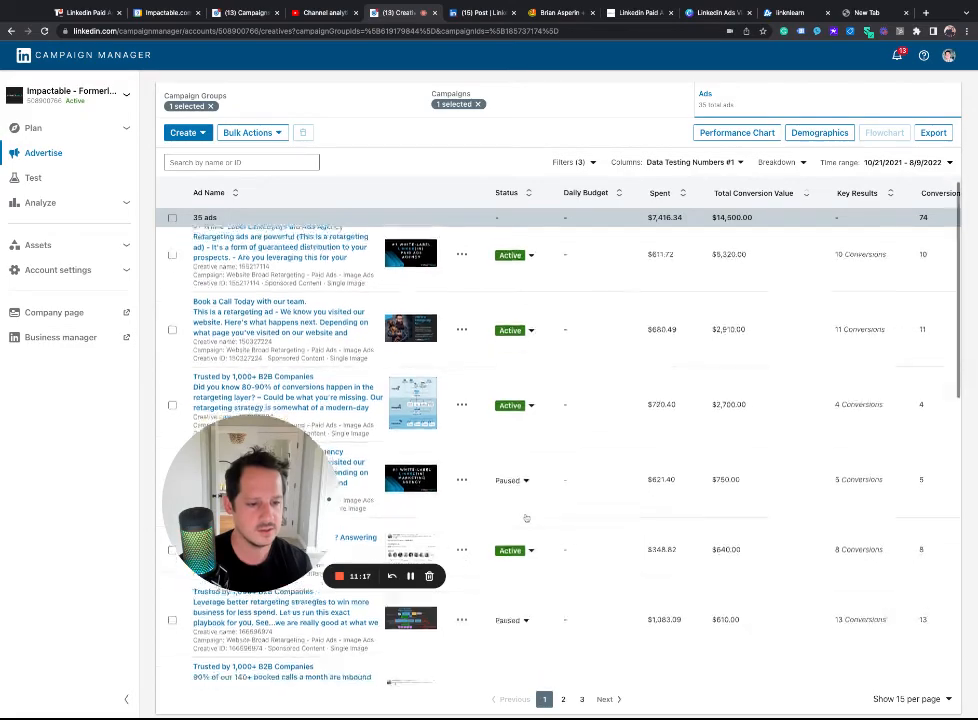
pyautogui.scroll(-3)
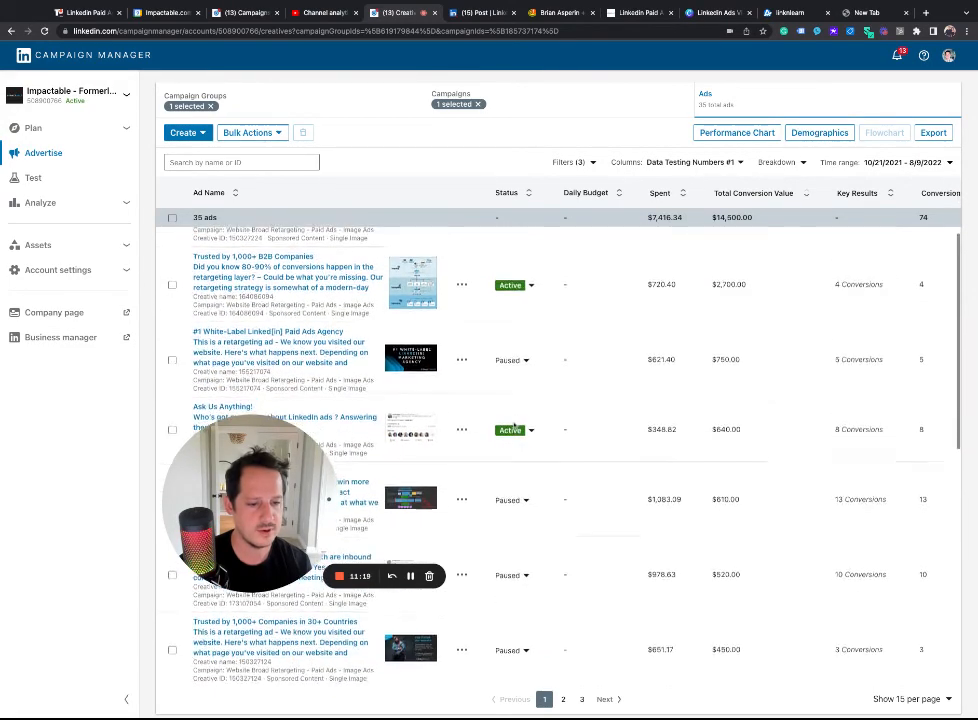
pyautogui.scroll(-3)
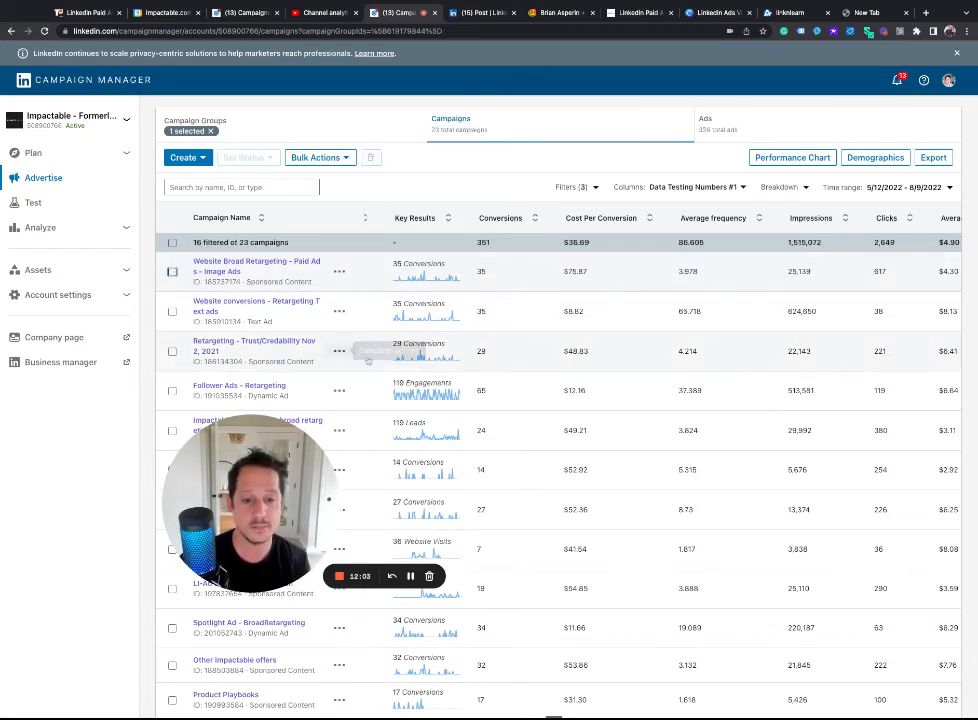
# - Open another campaign from the list to reach its Ads tab of 24 ads
pyautogui.scroll(-3)
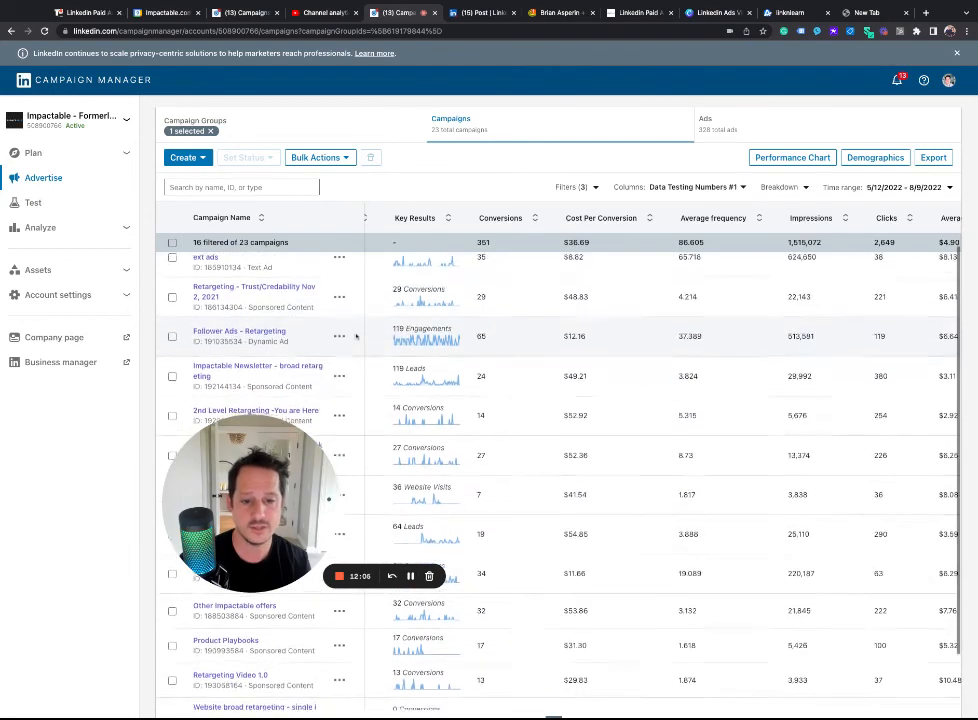
pyautogui.scroll(-3)
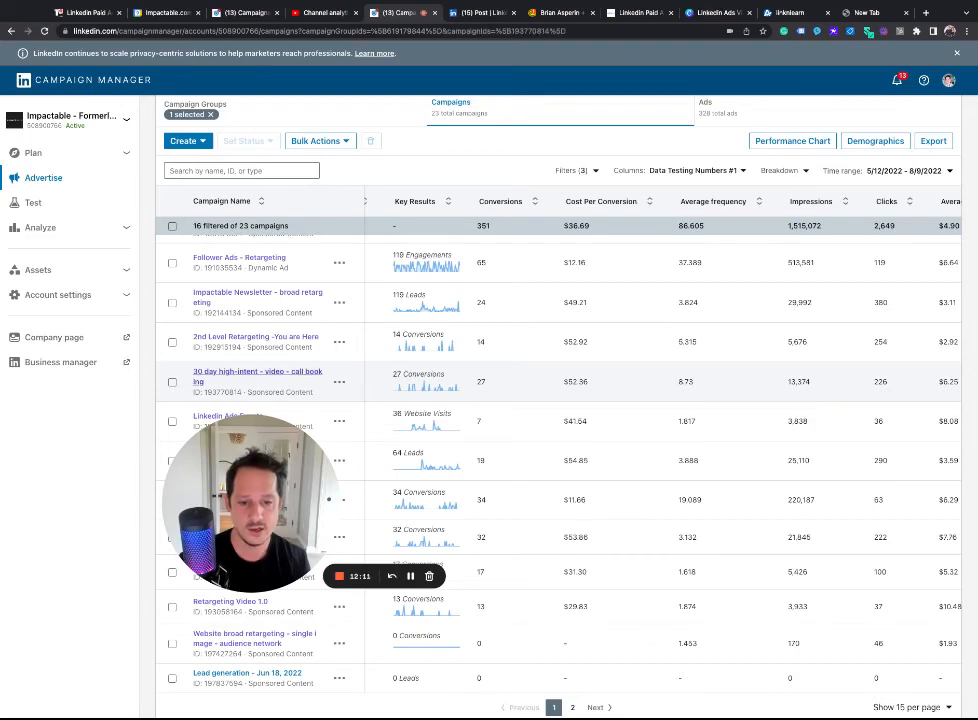
pyautogui.click(708, 102)
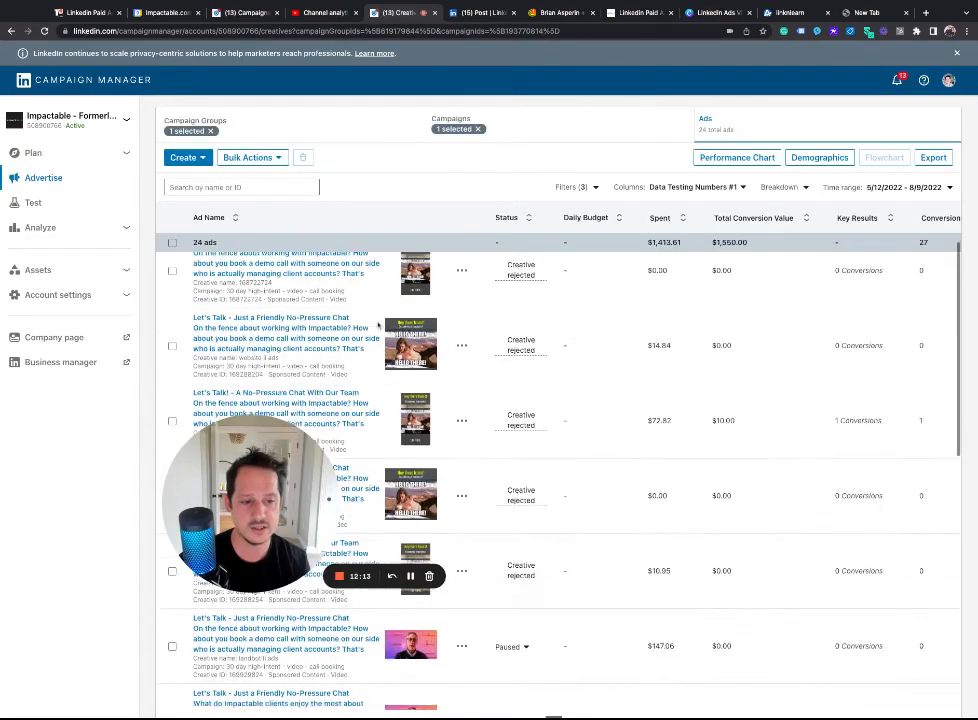
# - Switch the ad report to a shorter recent time range and review frequency, impressions and clicks
pyautogui.scroll(-3)
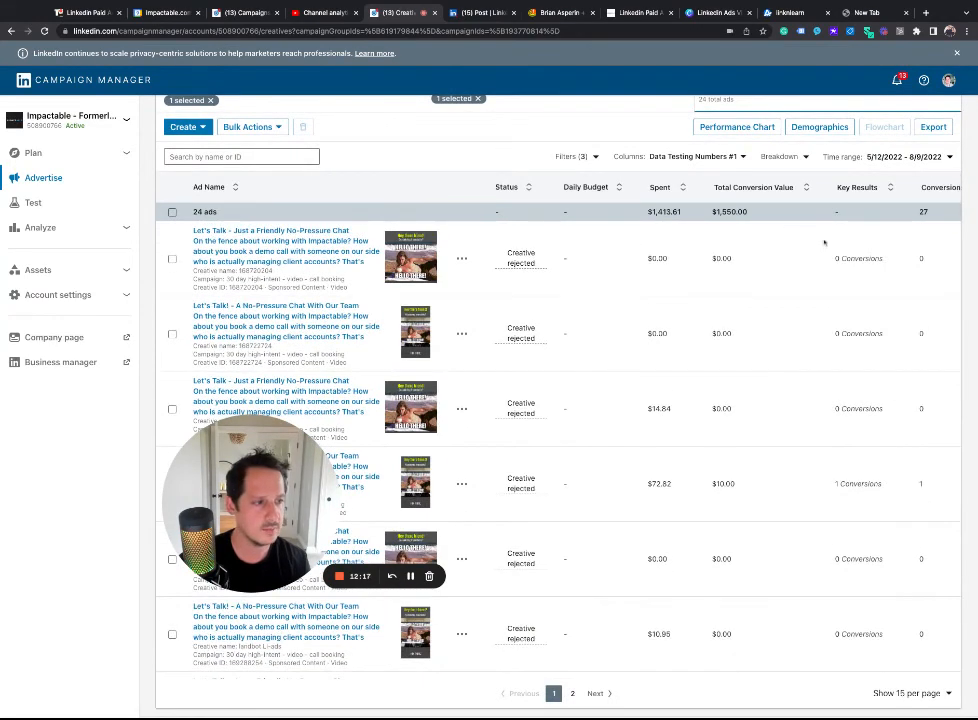
pyautogui.click(912, 156)
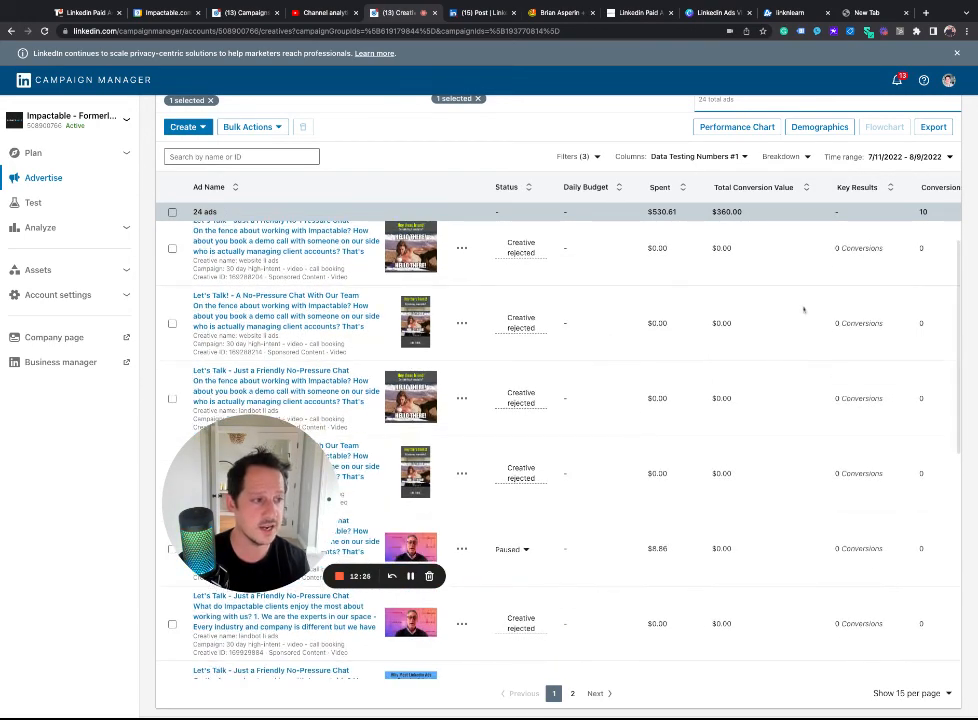
pyautogui.hscroll(3)
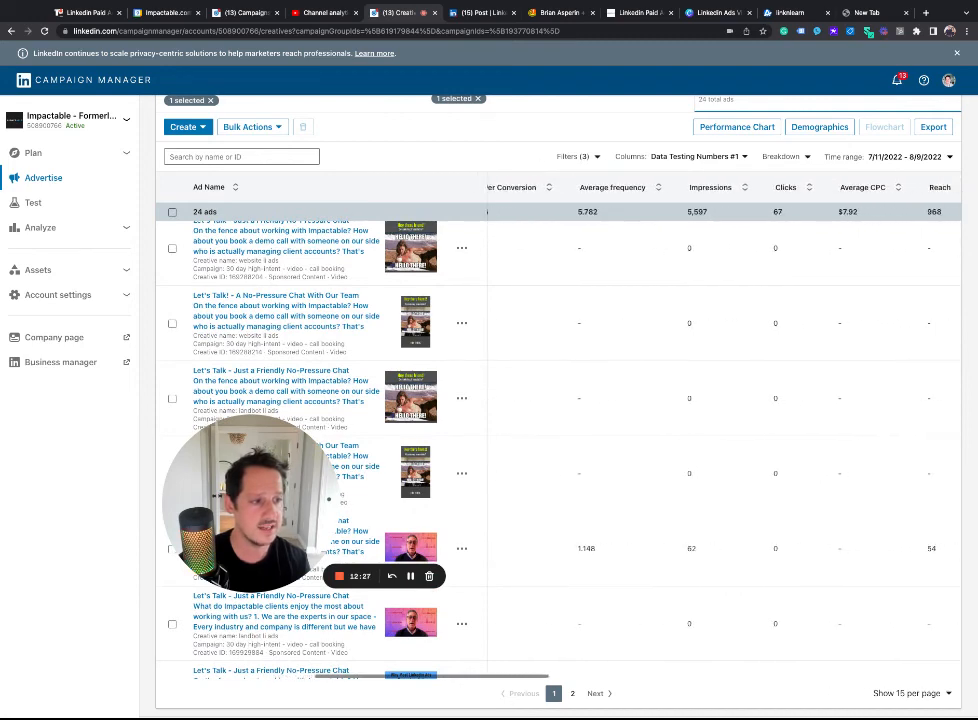